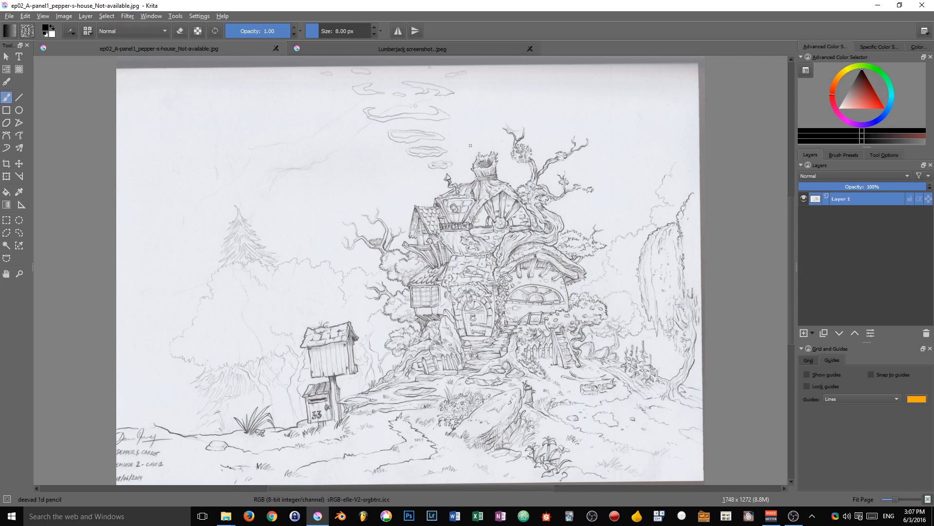
mouse_move(221, 108)
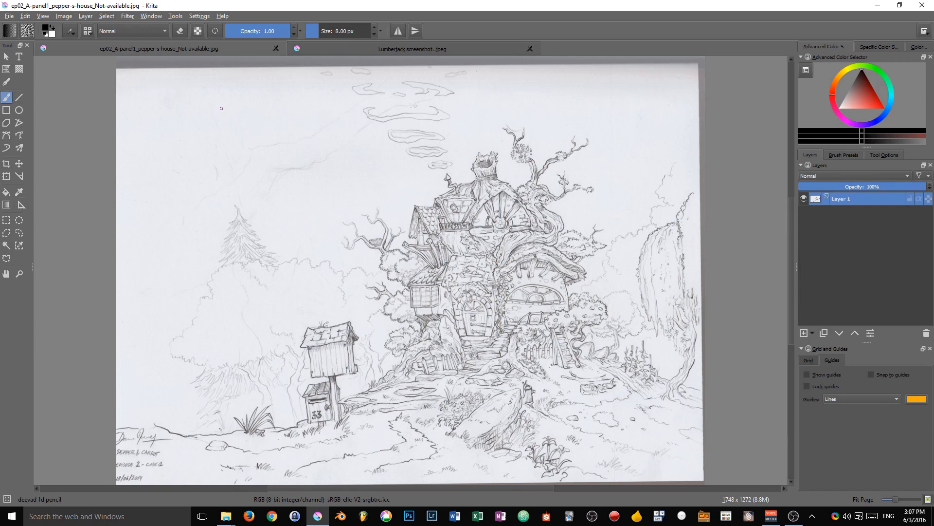
mouse_move(391, 147)
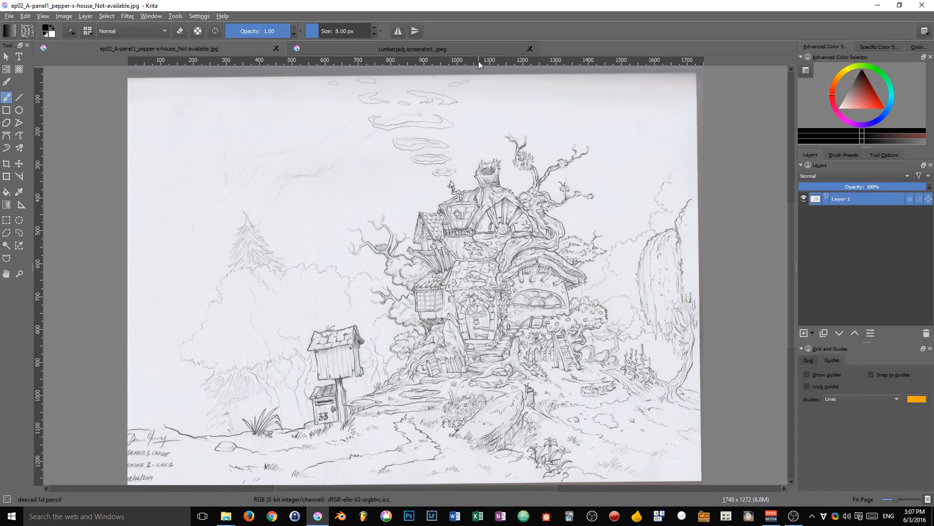
mouse_move(896, 382)
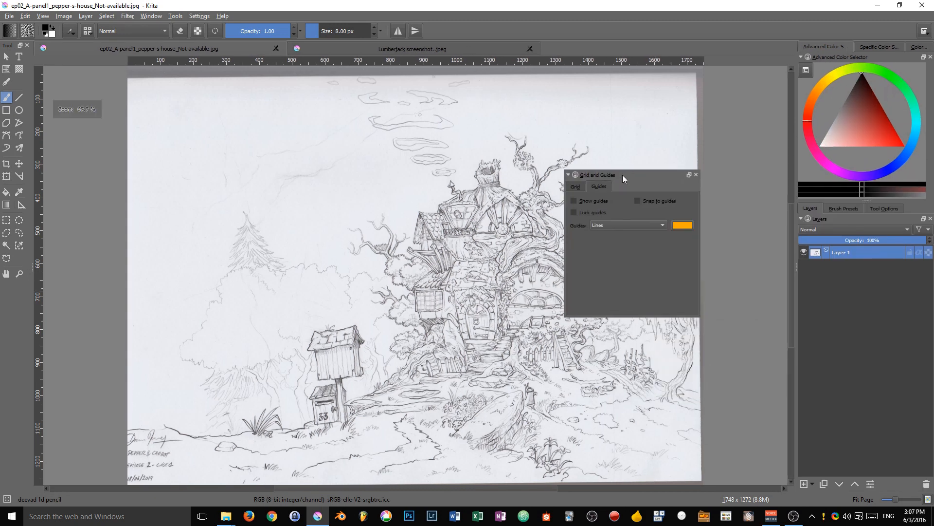
Step: Float the Grid and Guides docker, enable Show guides, and move the docker aside
drag(596, 174, 665, 171)
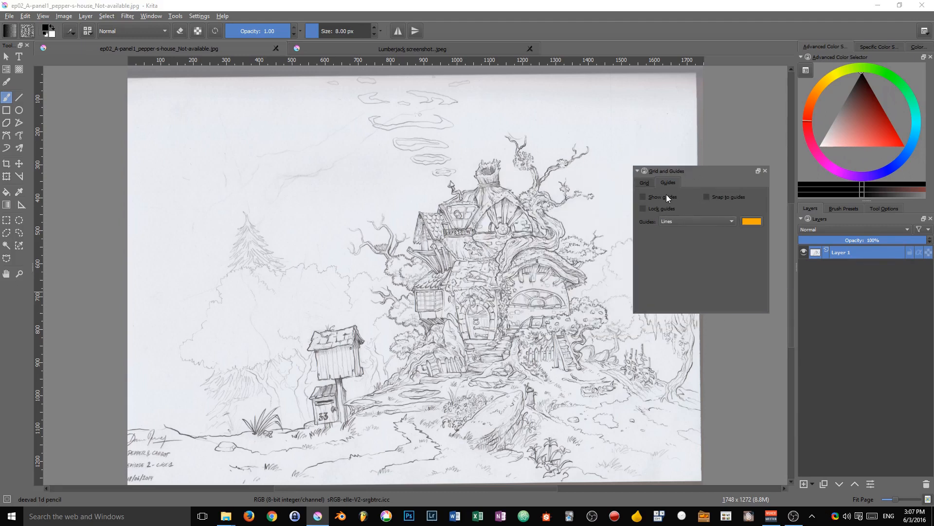
click(643, 197)
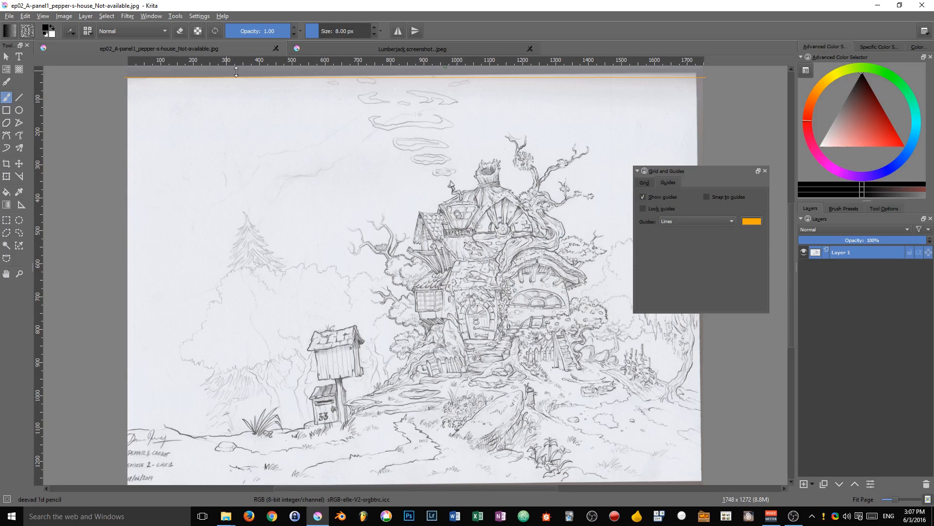
mouse_move(654, 95)
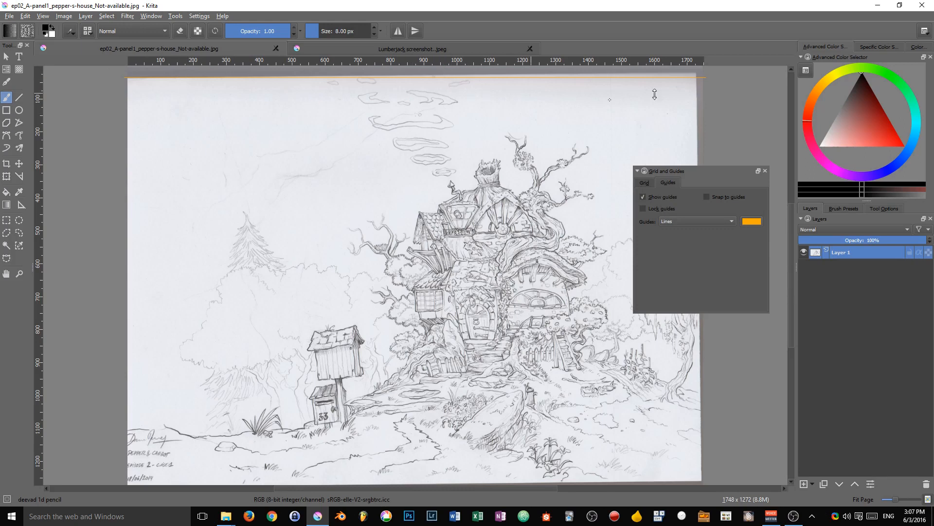
mouse_move(425, 78)
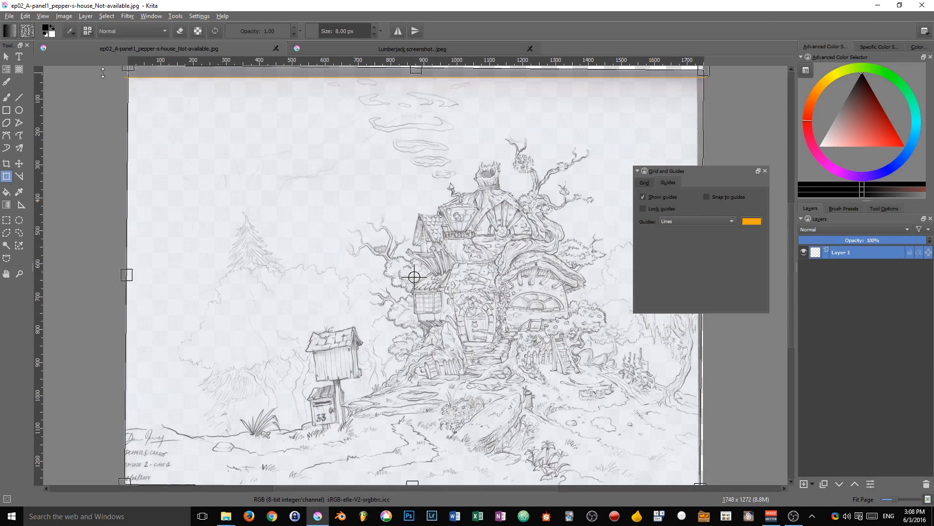
mouse_move(643, 131)
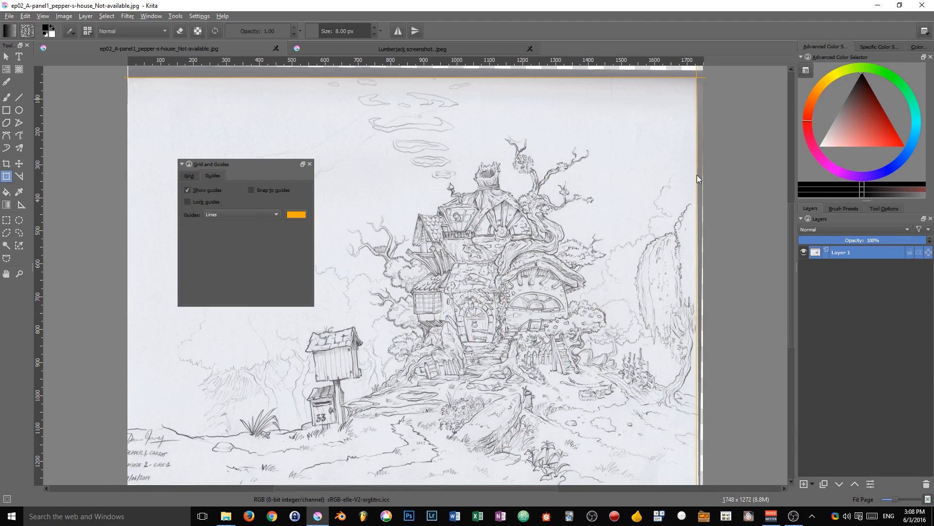
mouse_move(409, 119)
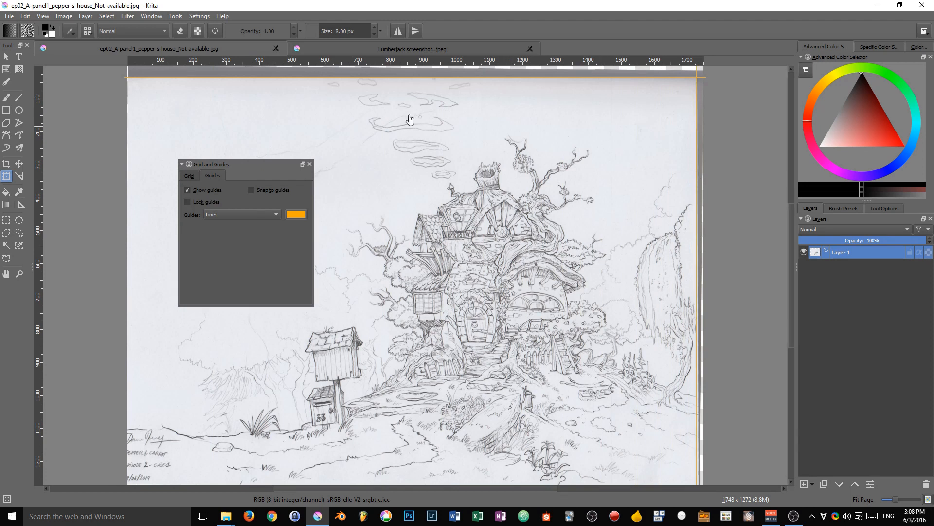
drag(208, 164, 669, 282)
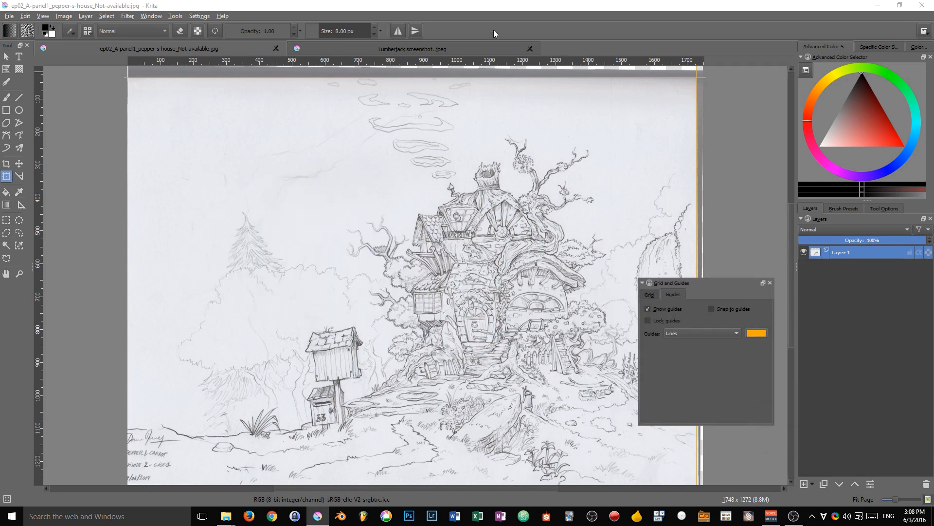
Step: In the Lumberjack screenshot, show guides and lock them in place
click(411, 48)
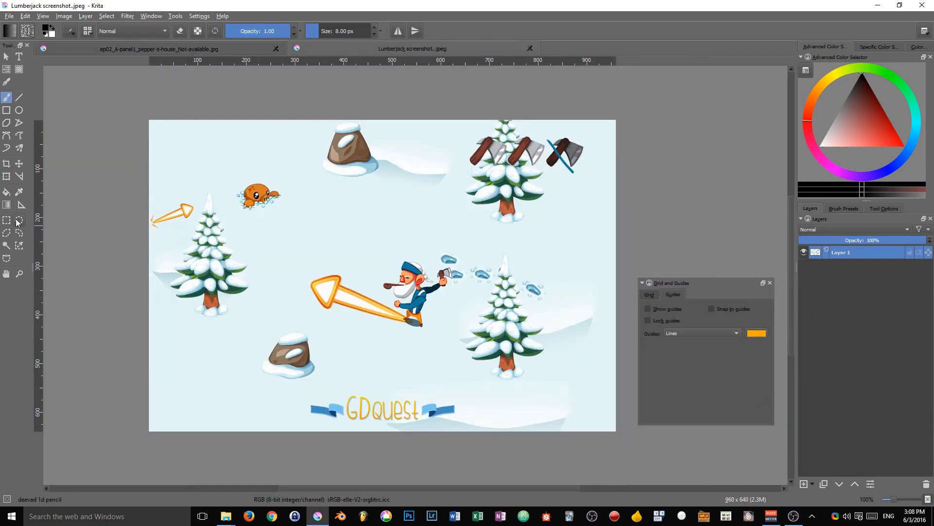
mouse_move(36, 177)
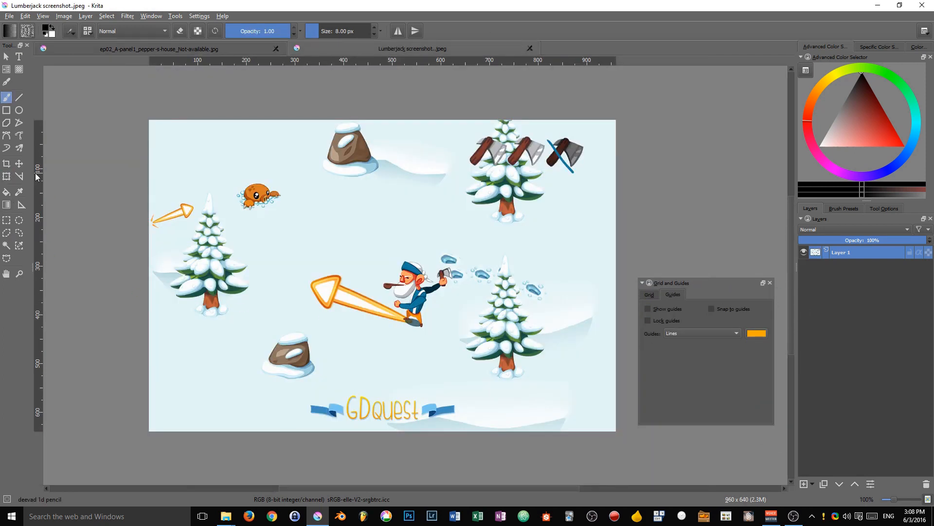
click(648, 308)
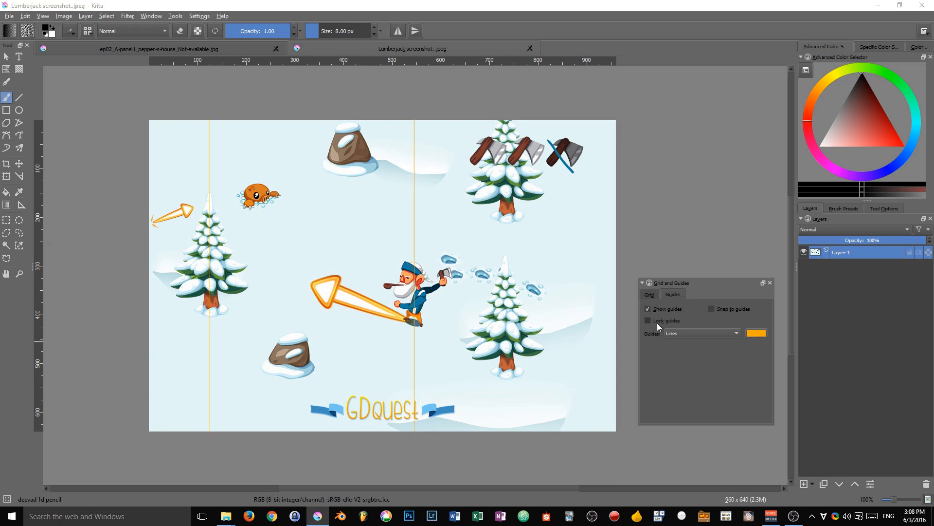
click(649, 320)
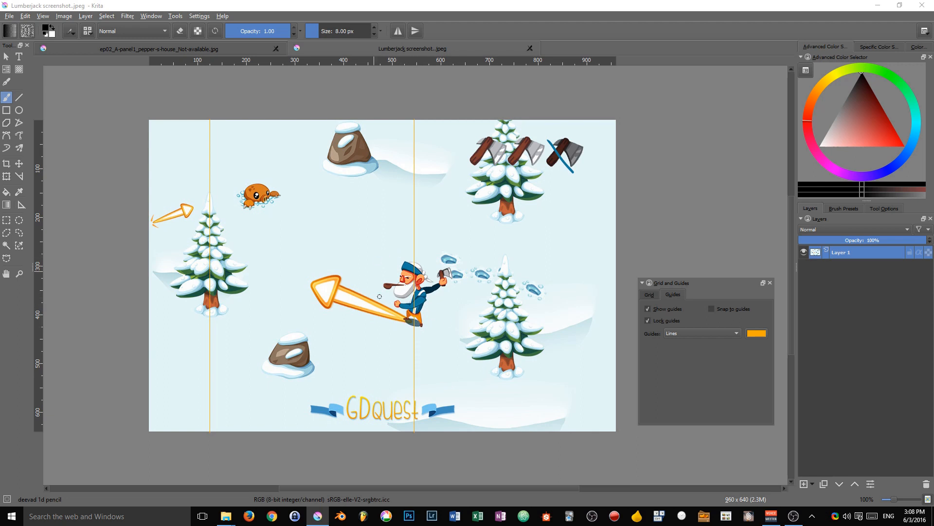
mouse_move(426, 253)
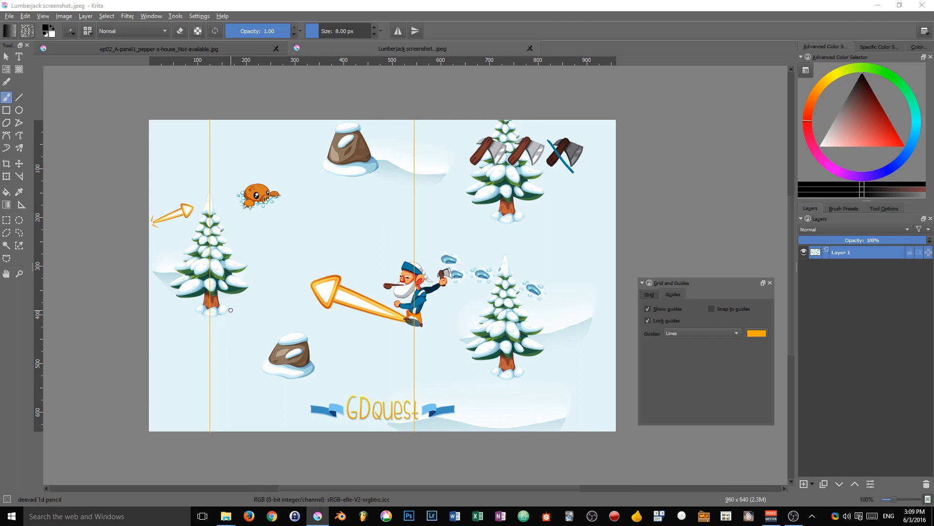
mouse_move(239, 254)
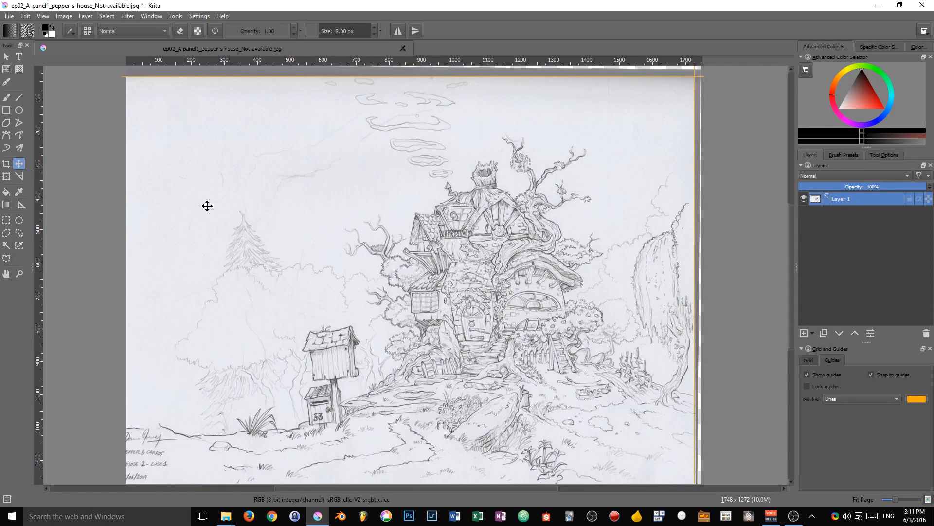
mouse_move(339, 239)
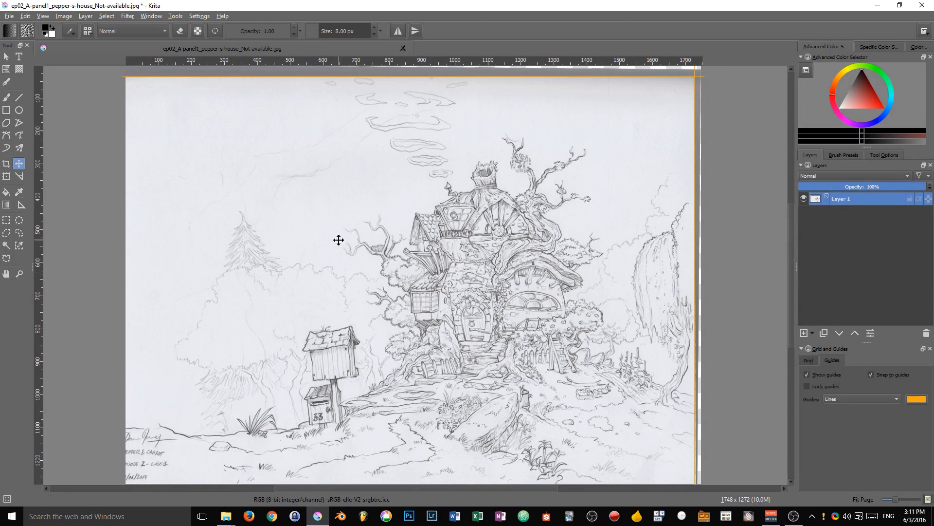
mouse_move(407, 389)
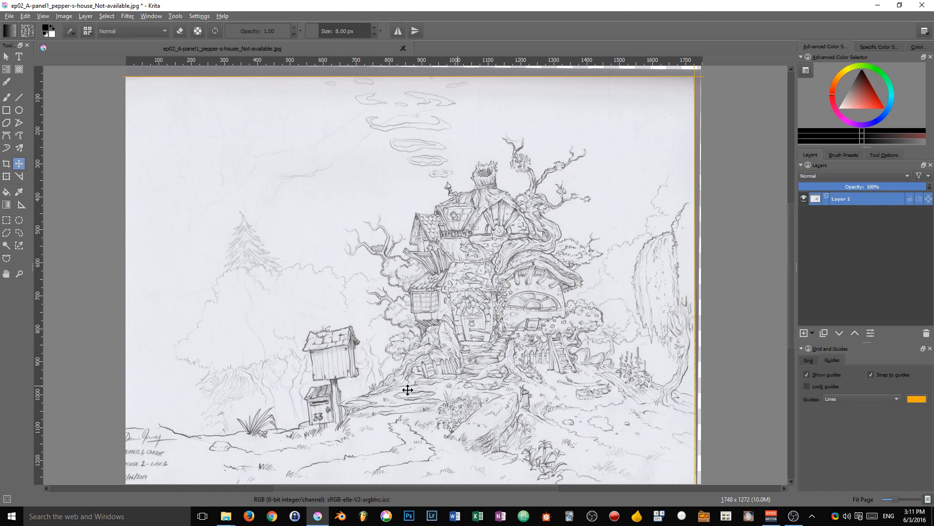
mouse_move(51, 196)
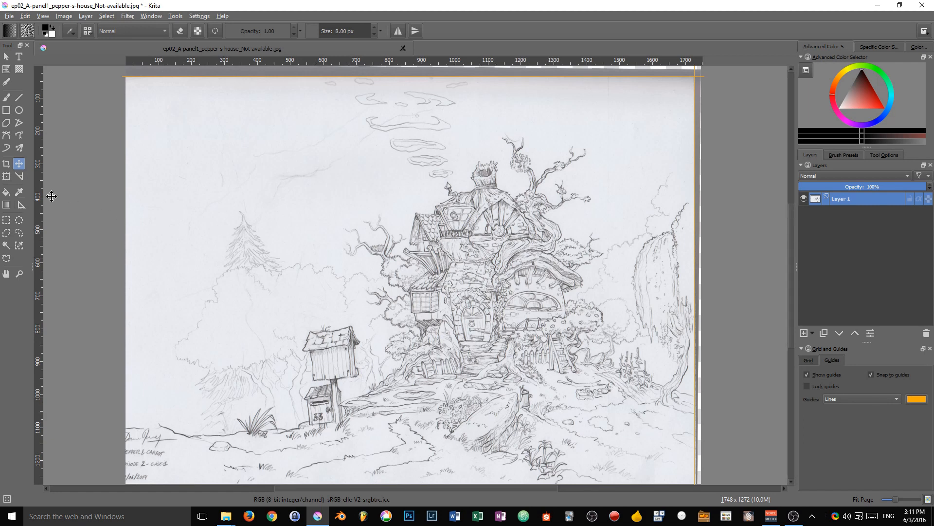
mouse_move(389, 154)
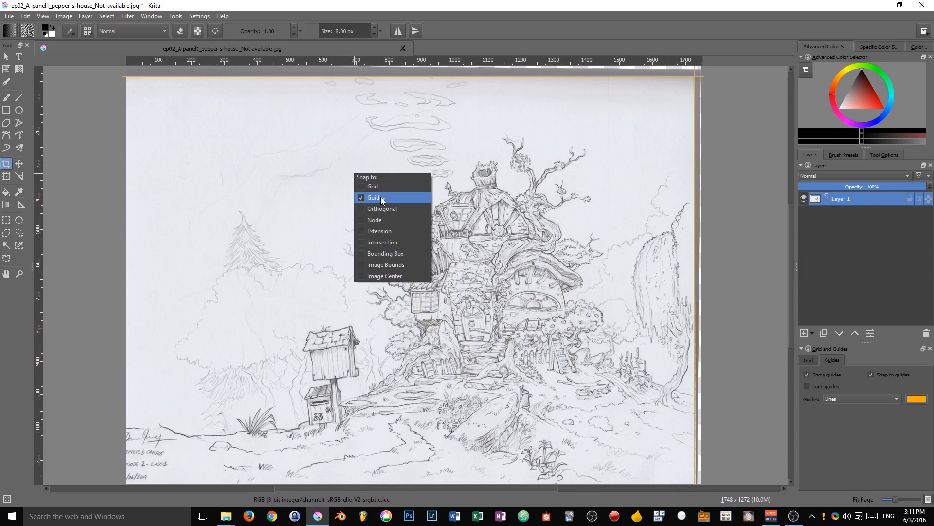
Step: Enable Snap to Guides, crop the house sketch to 1631 × 1237 along the guides, then unlock guides
click(376, 198)
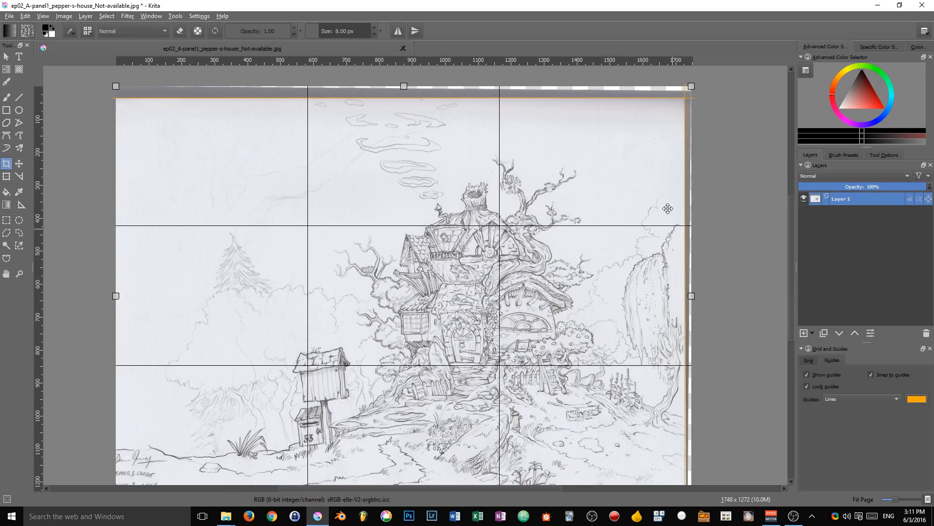
mouse_move(680, 105)
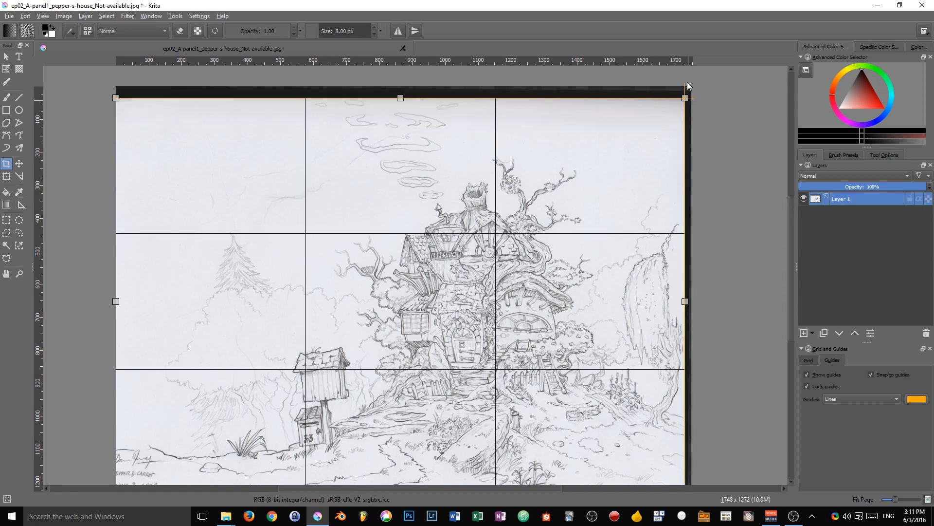
scroll(down, 3)
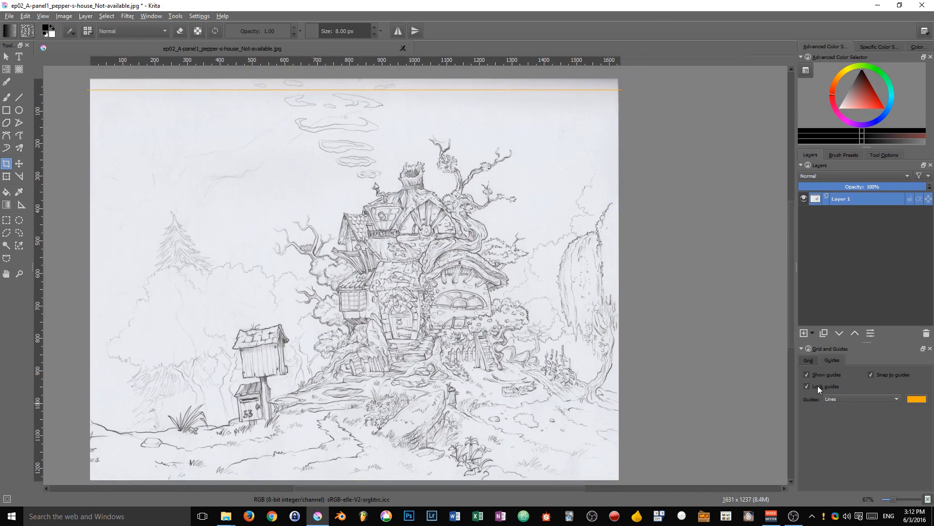
click(808, 387)
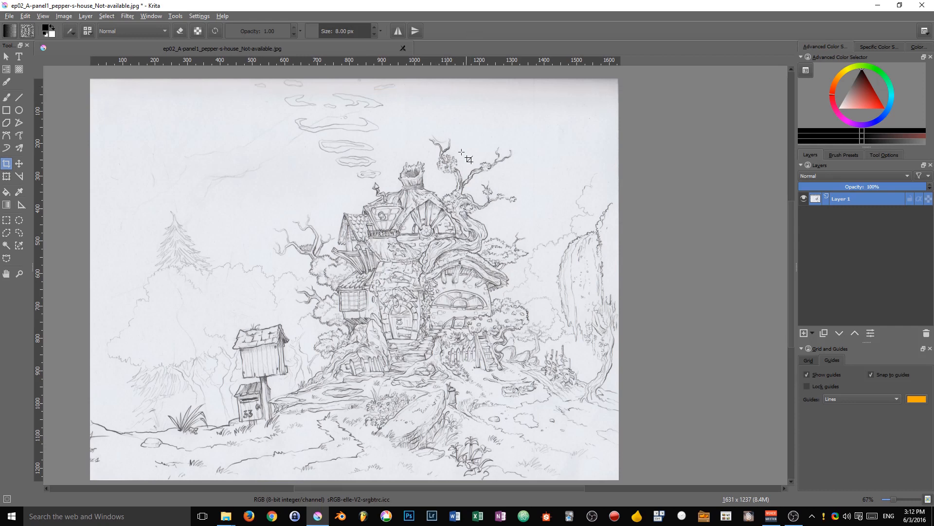
mouse_move(539, 346)
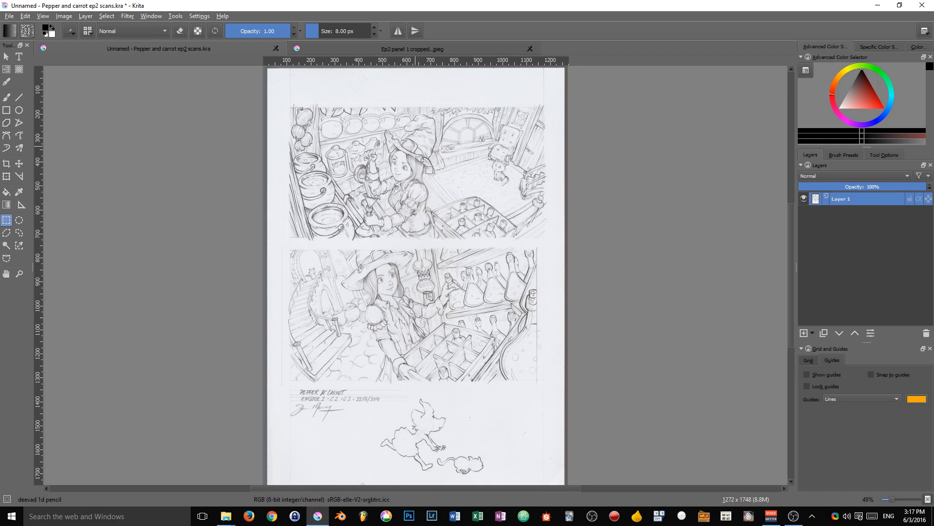
mouse_move(601, 235)
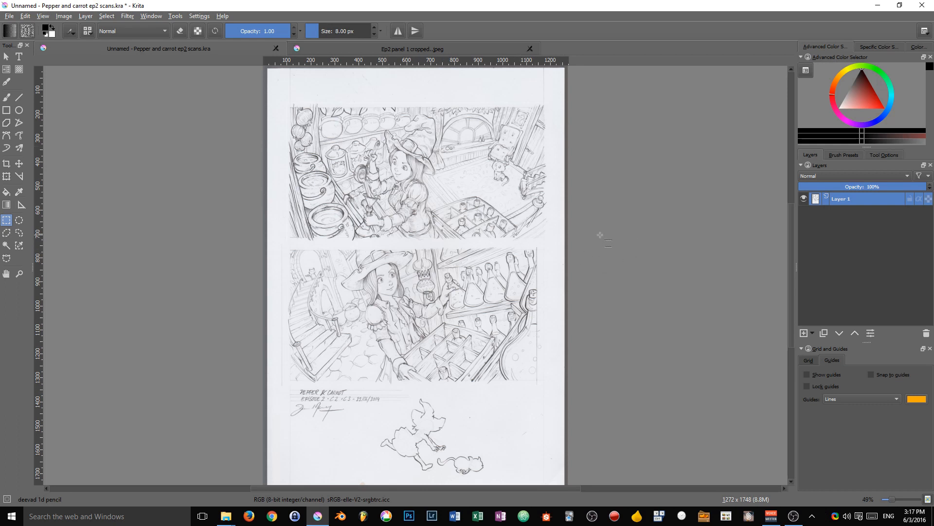
mouse_move(431, 66)
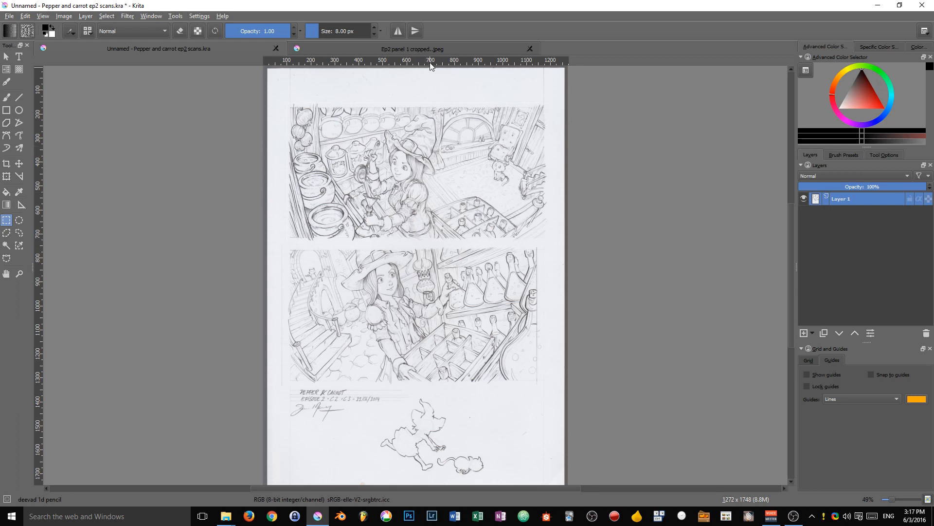
click(808, 374)
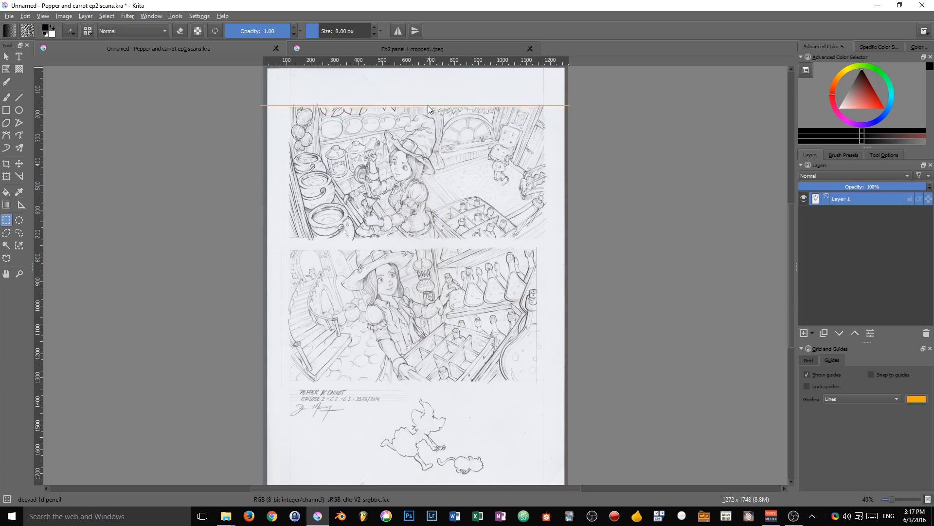
drag(428, 106, 458, 238)
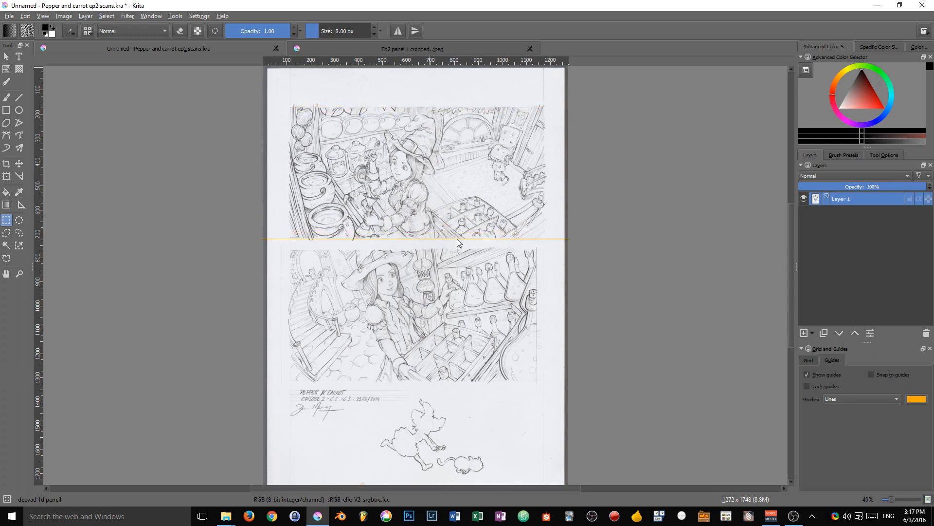
click(808, 374)
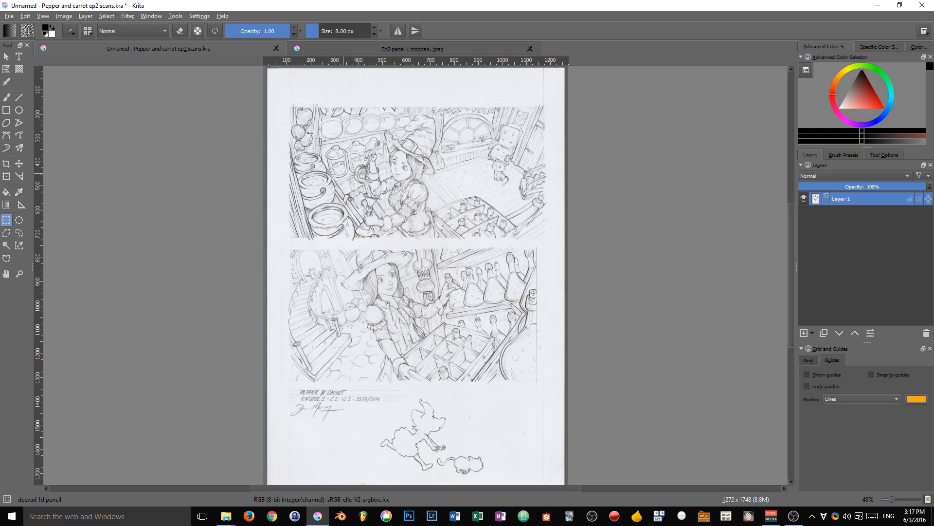
mouse_move(286, 101)
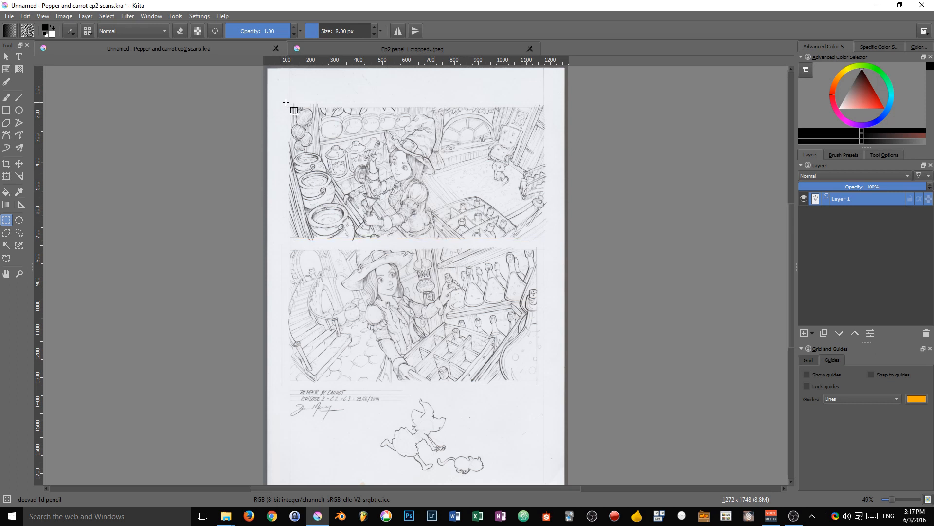
Step: Select the top panel of the scan and paste it onto its own layer
drag(286, 102, 546, 237)
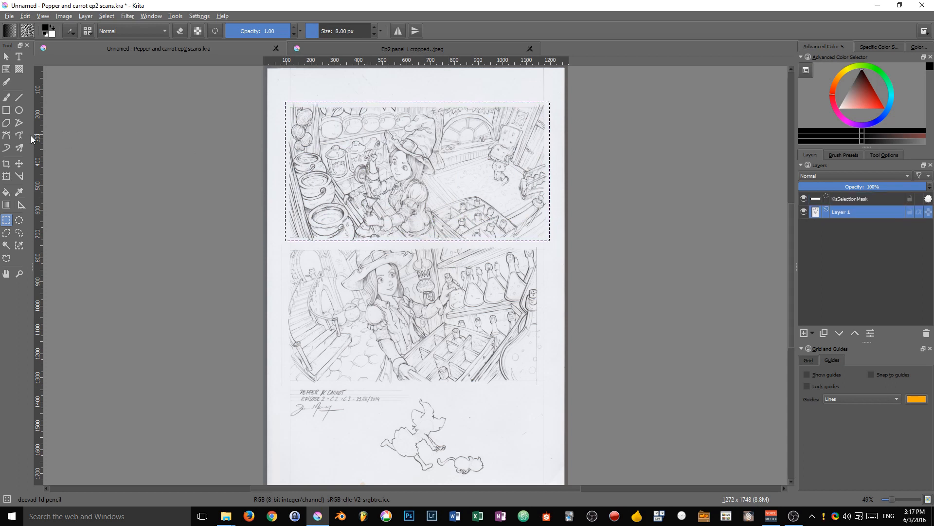
mouse_move(7, 220)
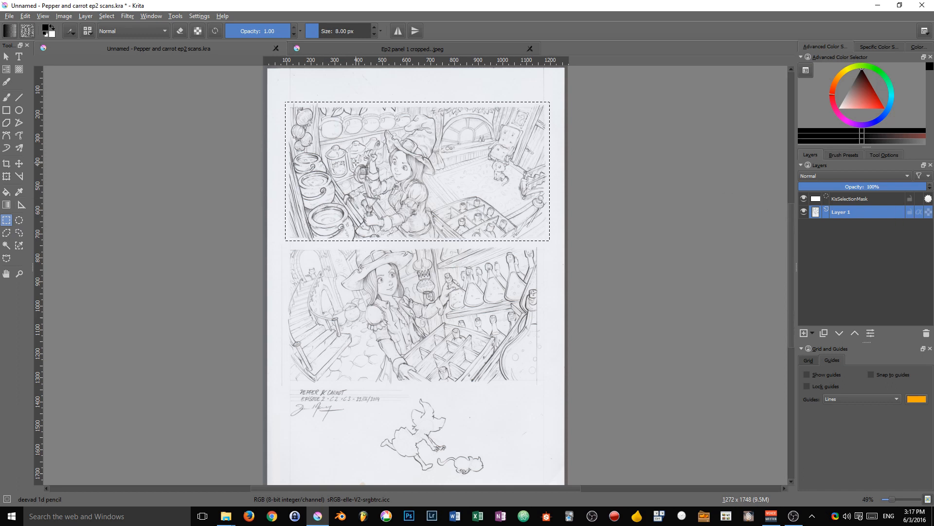
key(ctrl+v)
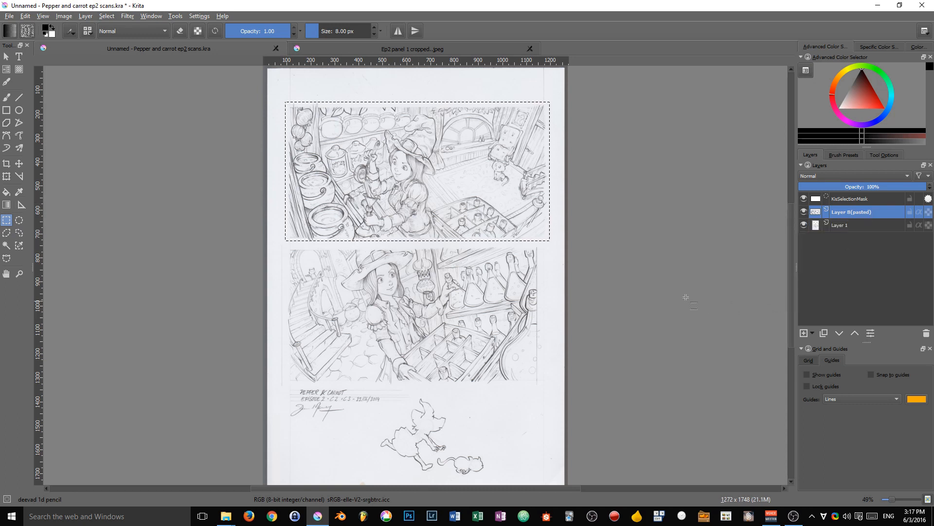
click(840, 225)
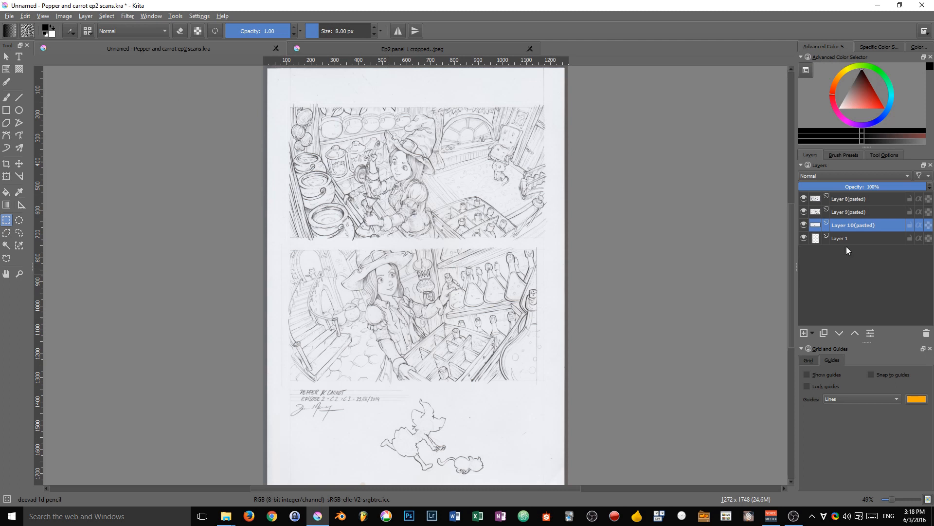
Step: Hide the original Layer 1 scan and select all three pasted panel layers
click(803, 237)
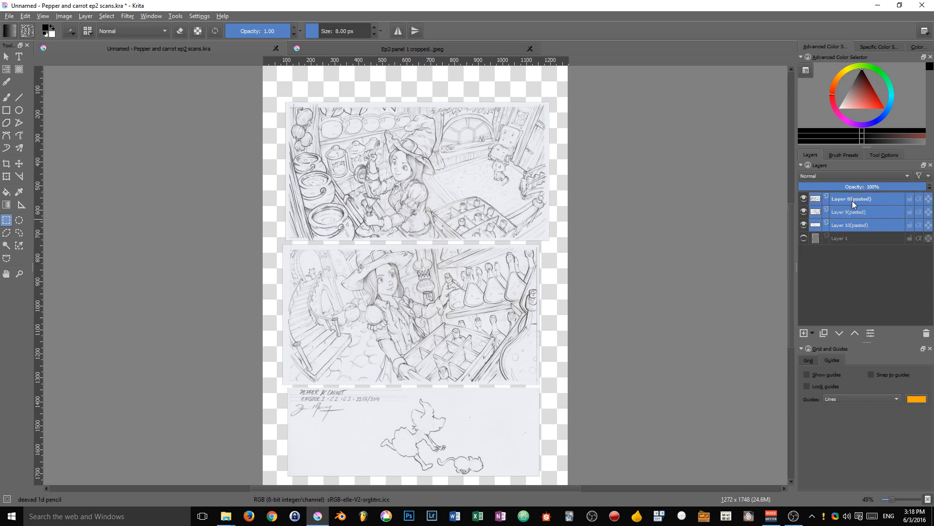
click(851, 211)
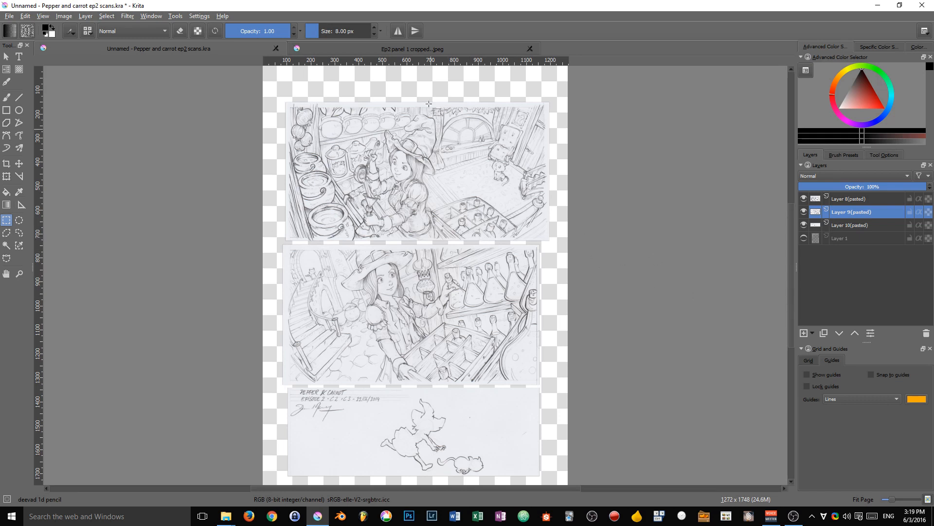
click(852, 225)
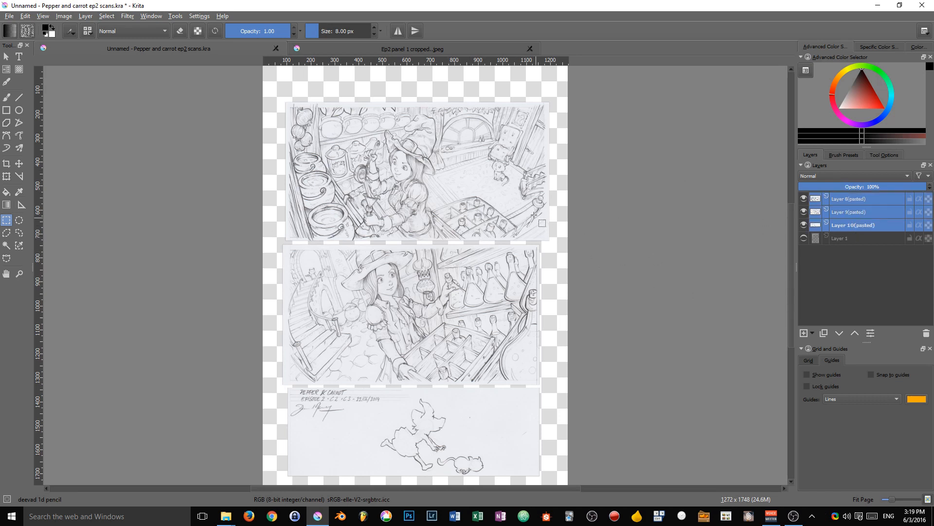
mouse_move(577, 379)
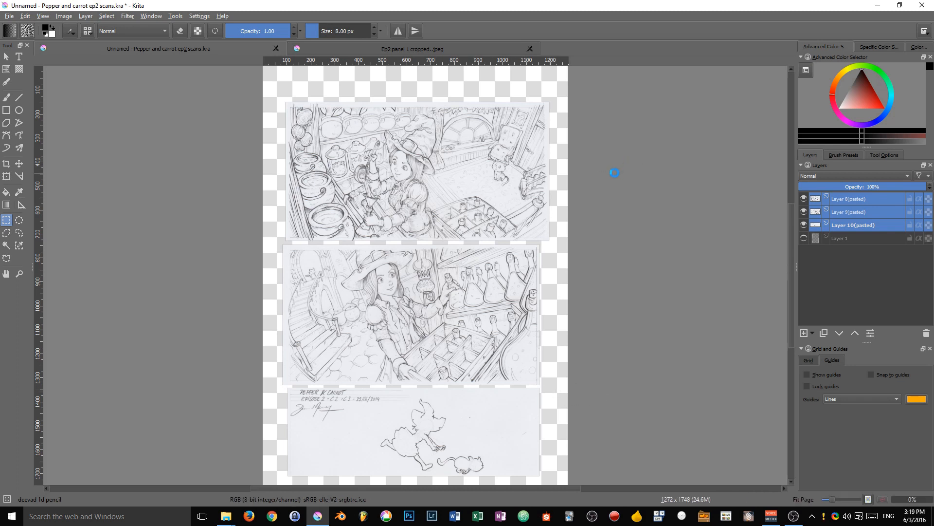
mouse_move(607, 241)
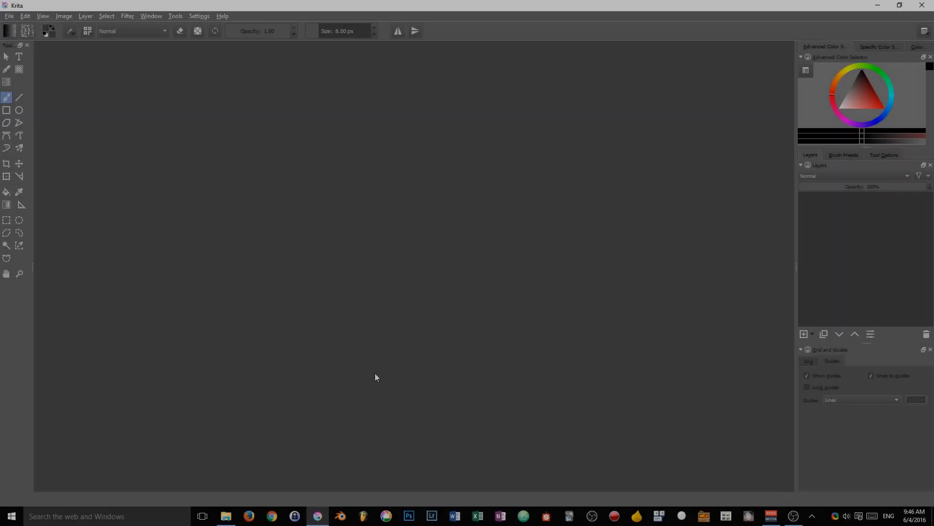
Step: Open Comic page.kra from File Explorer into Krita
click(225, 516)
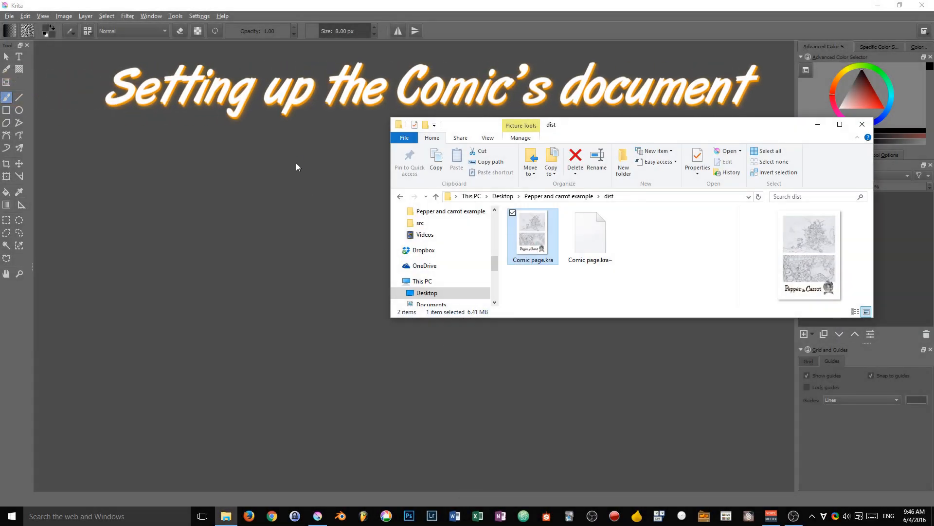
double_click(532, 231)
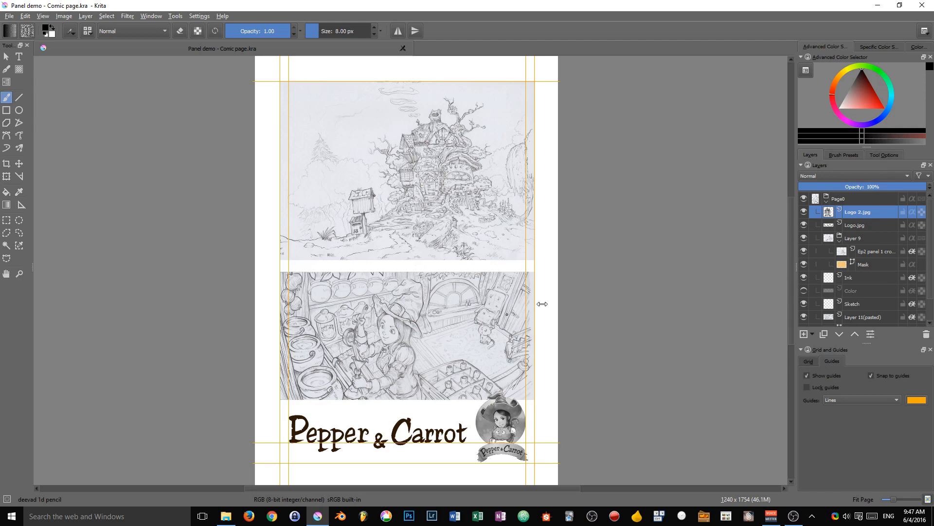
mouse_move(554, 174)
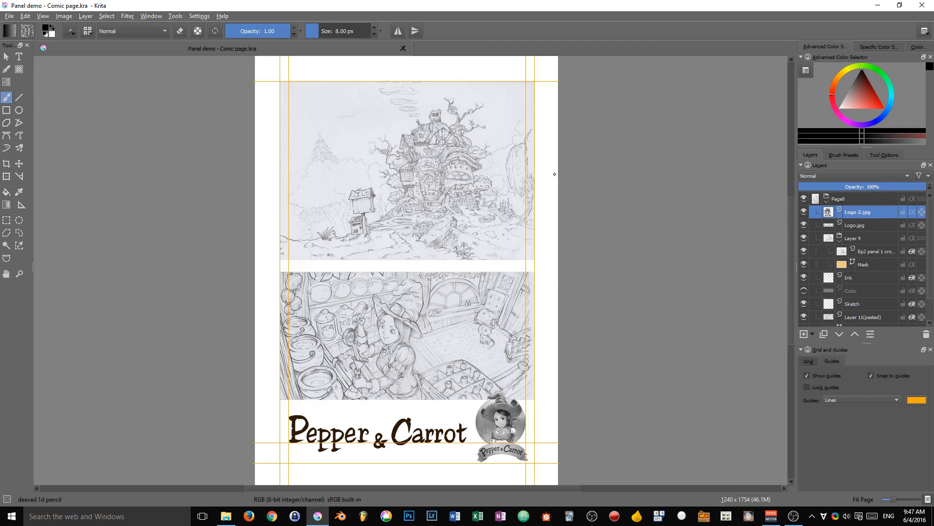
mouse_move(601, 142)
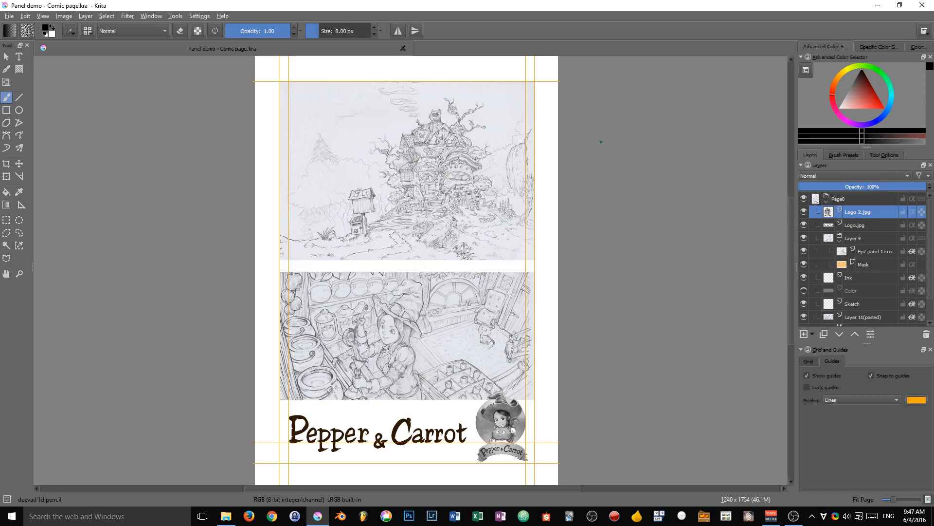
click(225, 516)
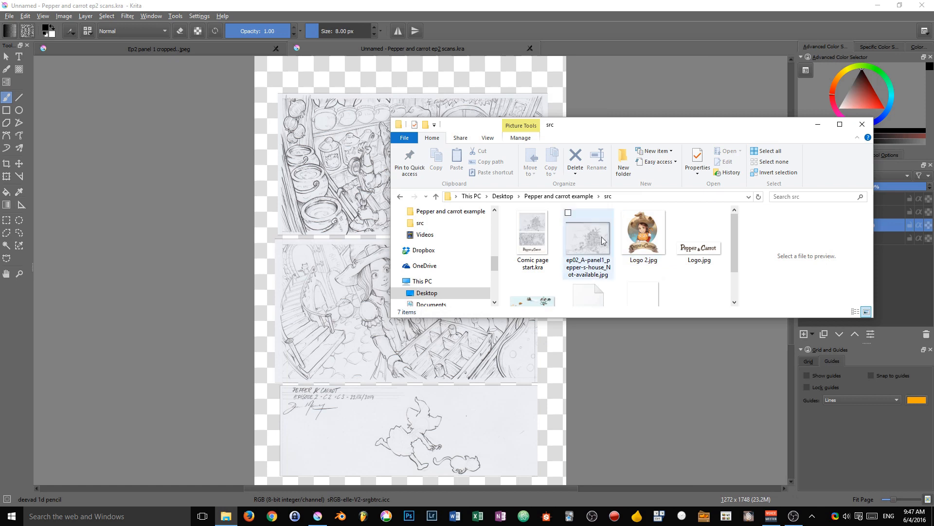
Step: Open Source document.kra and show its Grid settings in Grid and Guides
click(644, 265)
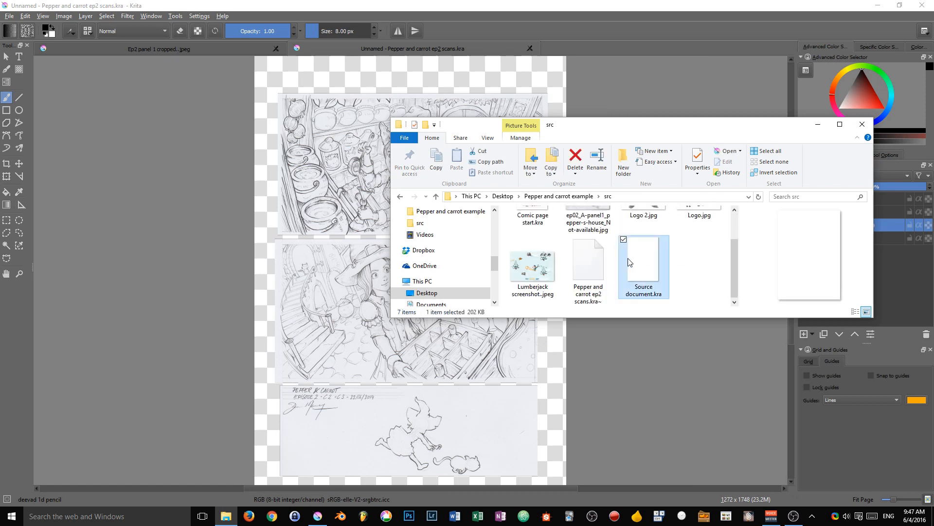
mouse_move(647, 259)
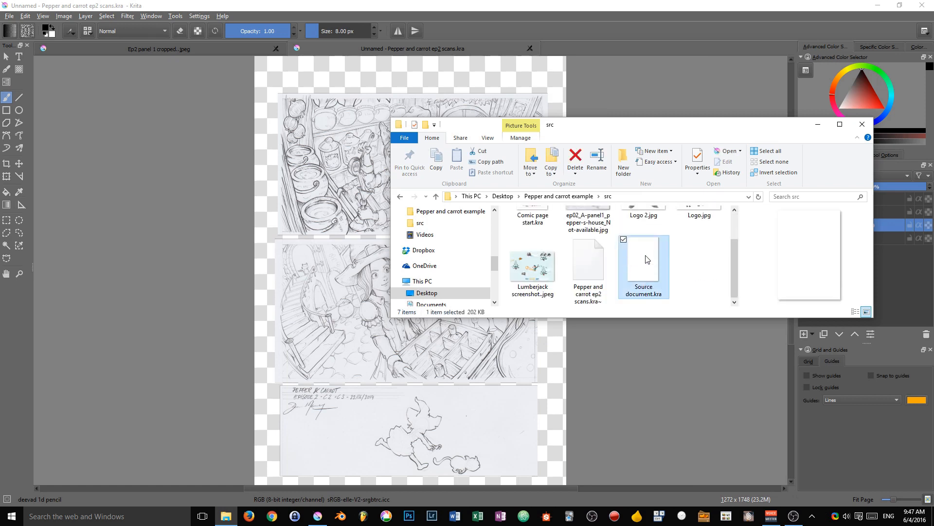
double_click(644, 267)
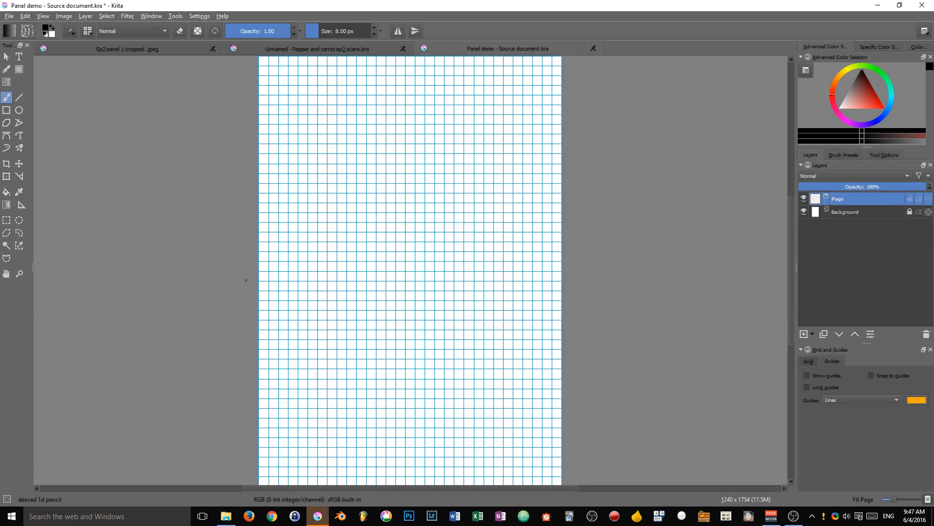
click(808, 361)
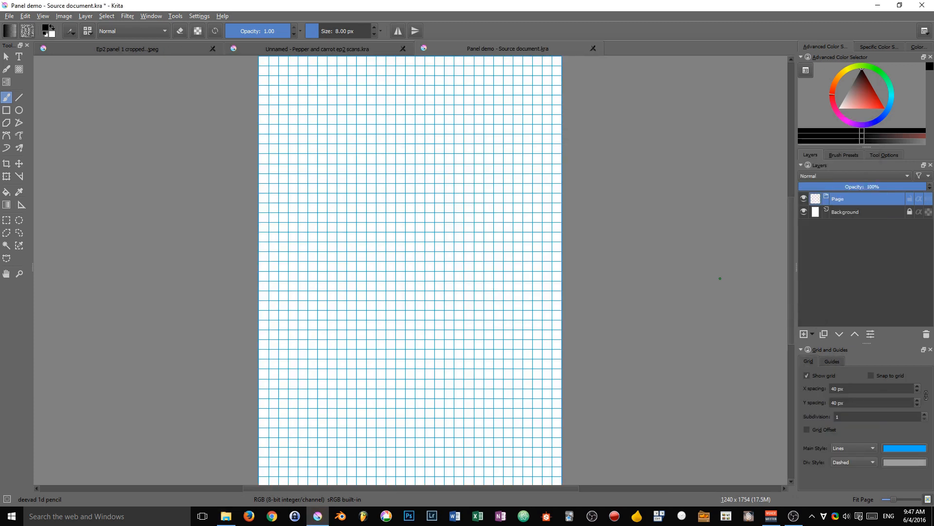
mouse_move(602, 164)
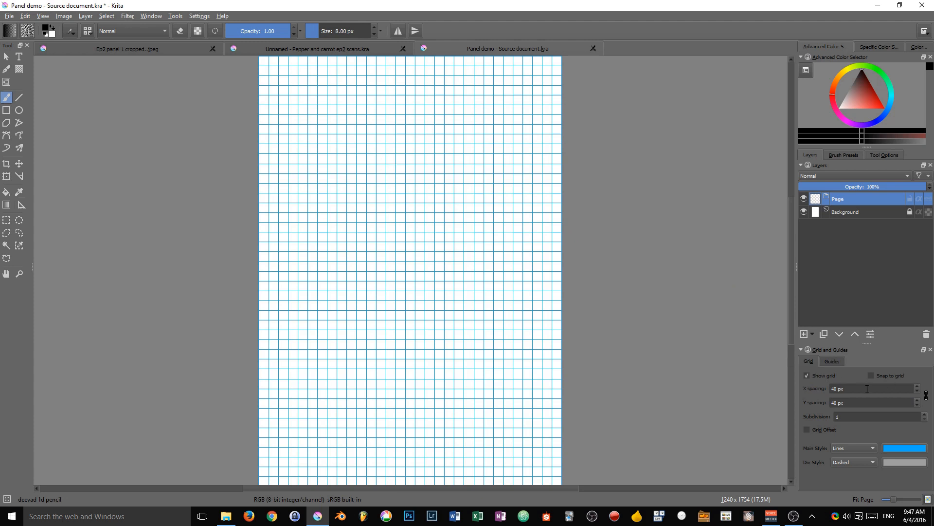
Step: Check the 1240 × 1754 canvas size in Resize Canvas and leave it unchanged
click(63, 17)
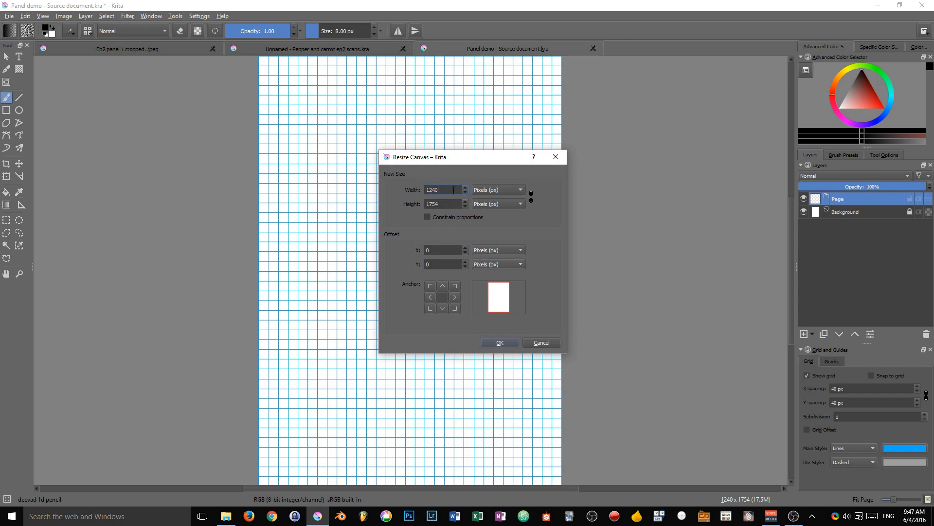
triple_click(441, 190)
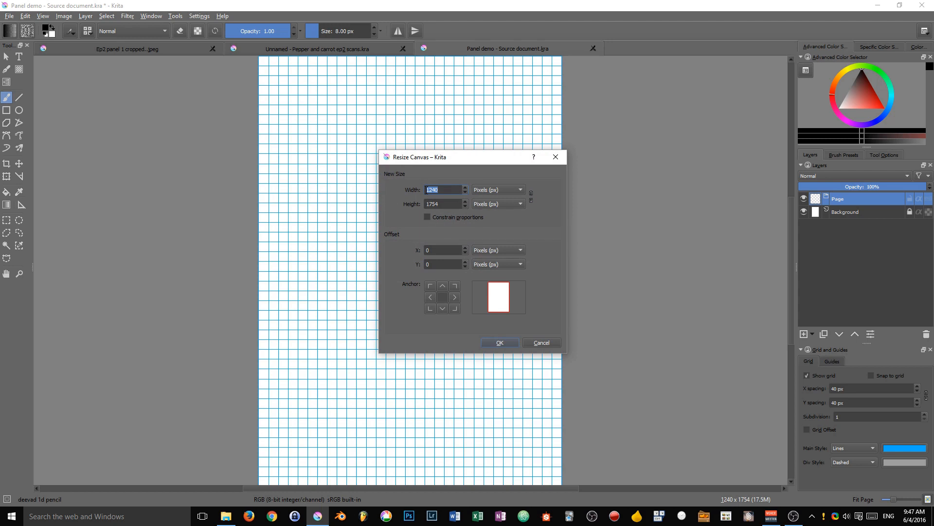
click(499, 341)
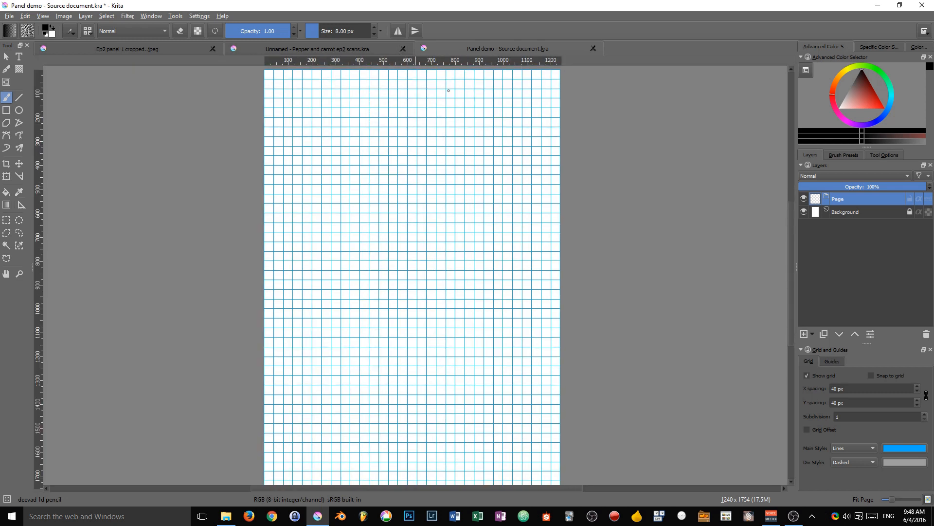
Step: Turn on guide display and enable Snap to grid from the view options
click(832, 361)
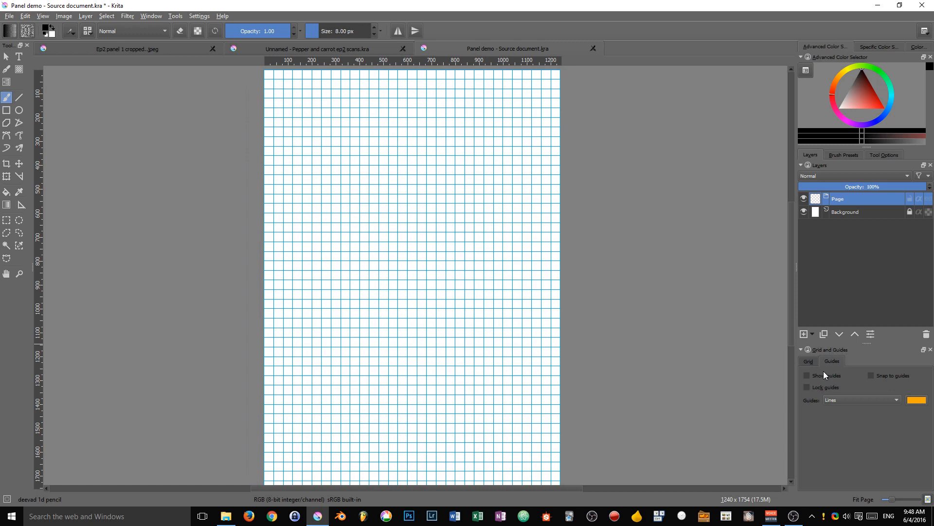
click(808, 376)
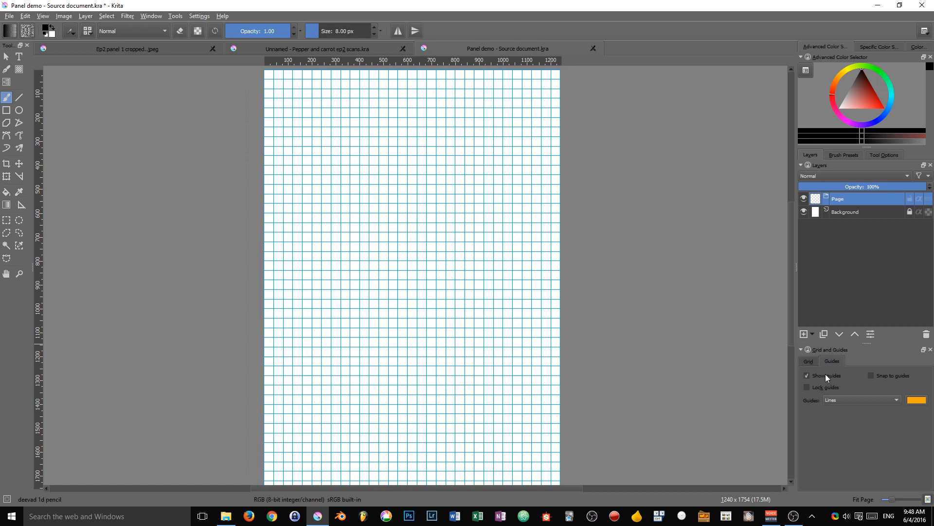
click(42, 17)
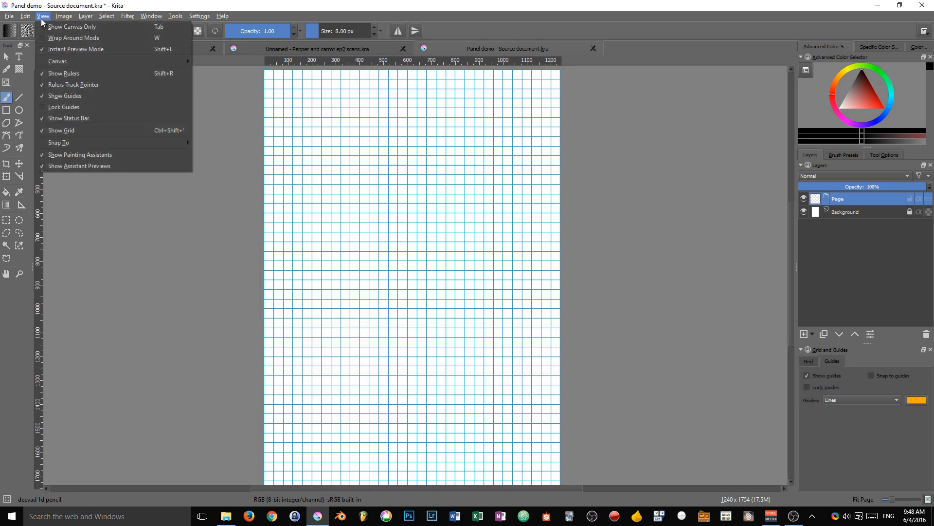
mouse_move(64, 73)
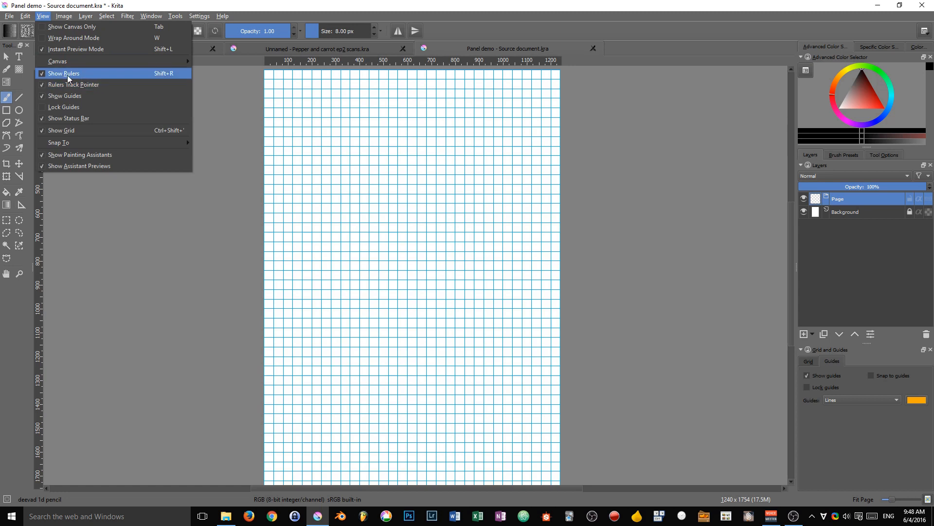
mouse_move(157, 79)
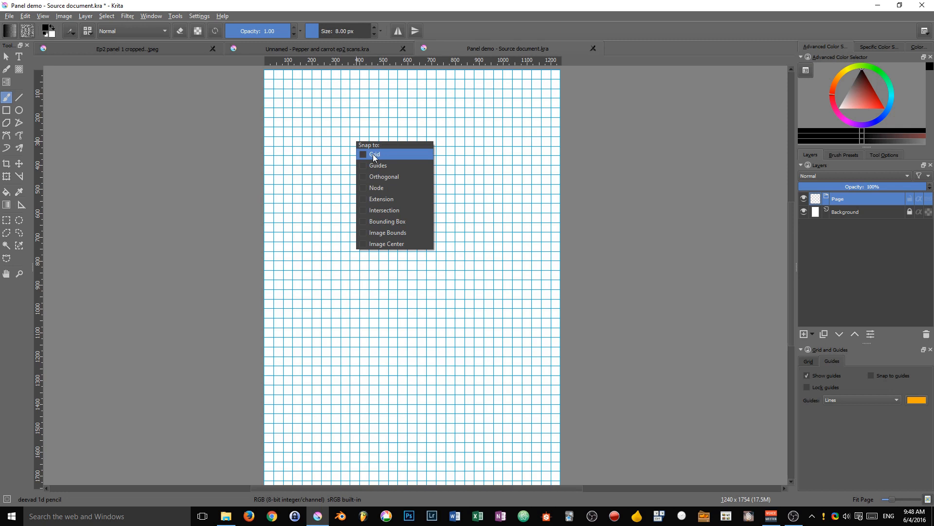
click(375, 154)
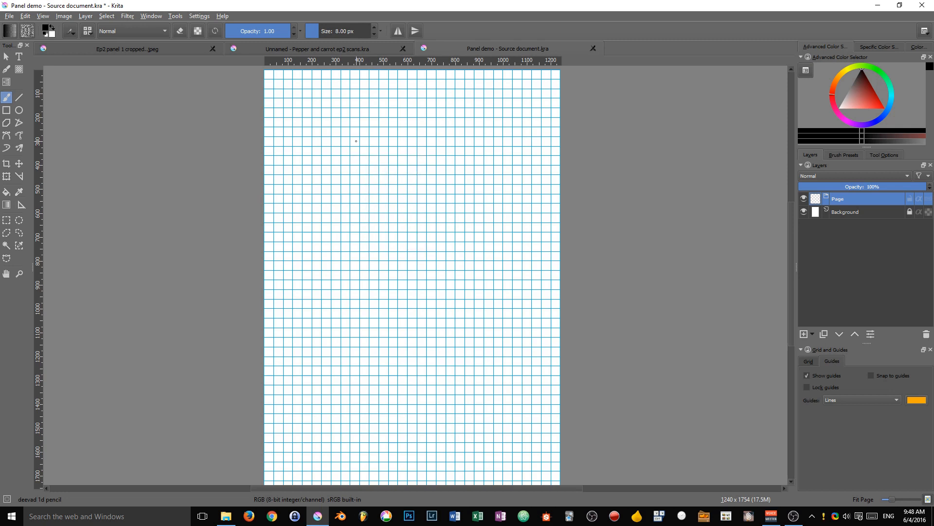
mouse_move(424, 95)
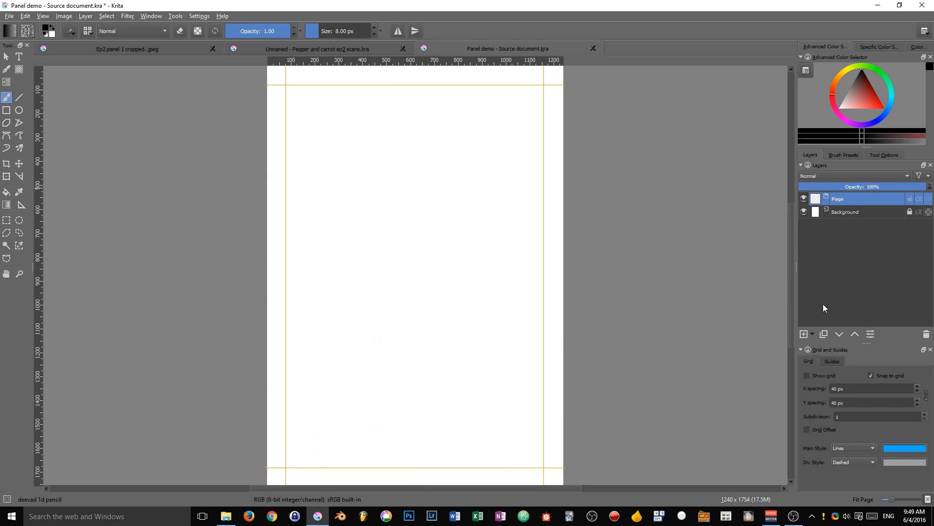
Step: Enable Snap to guides in the guide settings and dismiss the snapping choices
click(832, 361)
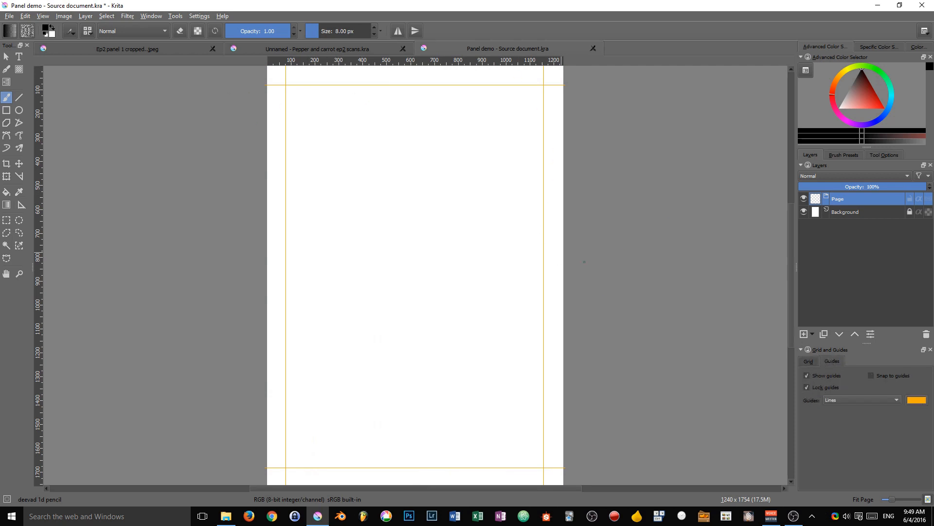
click(870, 376)
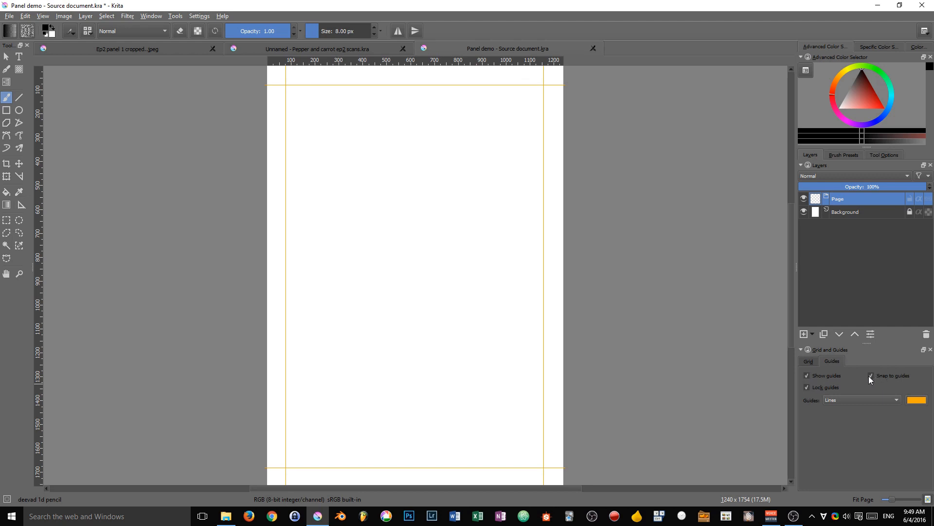
click(870, 376)
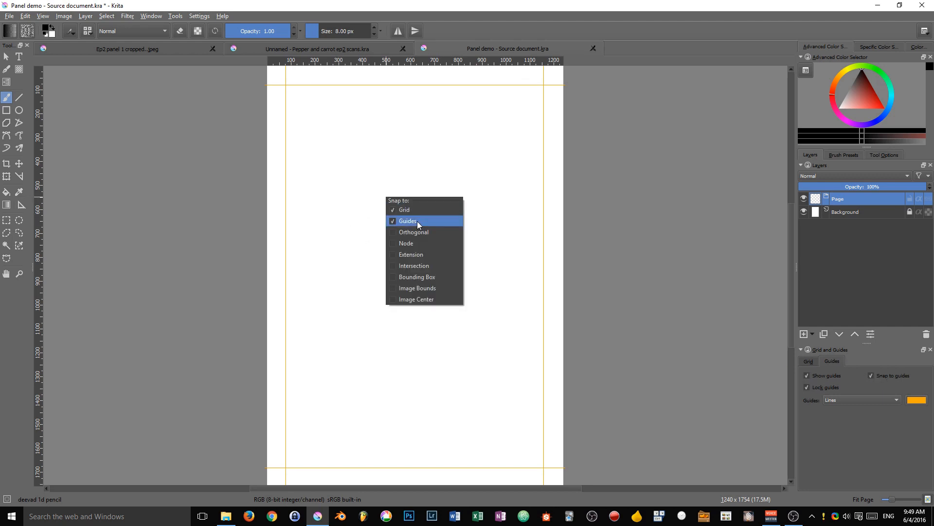
click(408, 221)
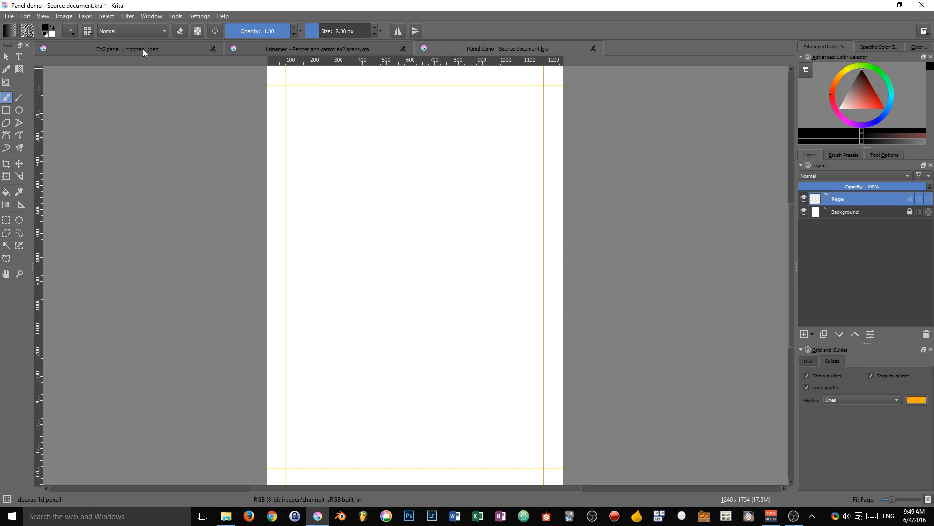
Step: Copy Layer 1 from the Ep2 house panel document for pasting into the comic page
click(128, 49)
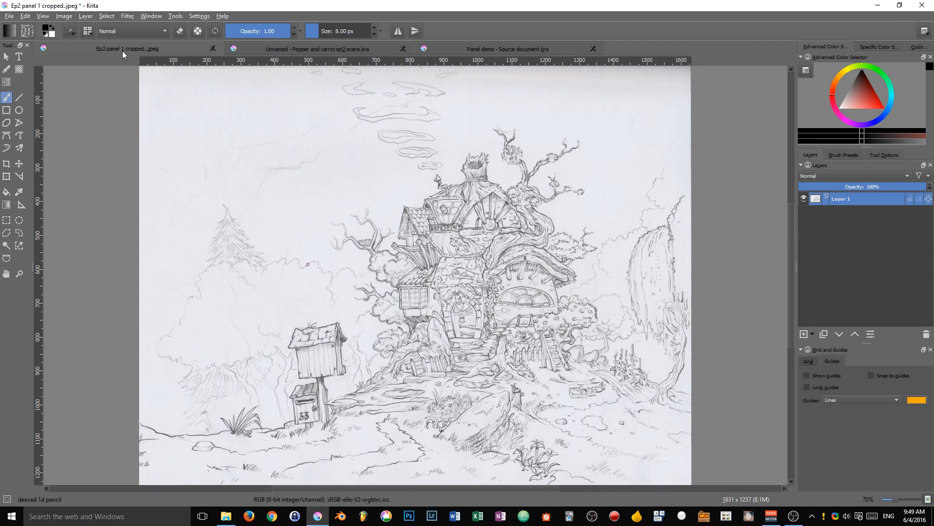
mouse_move(343, 112)
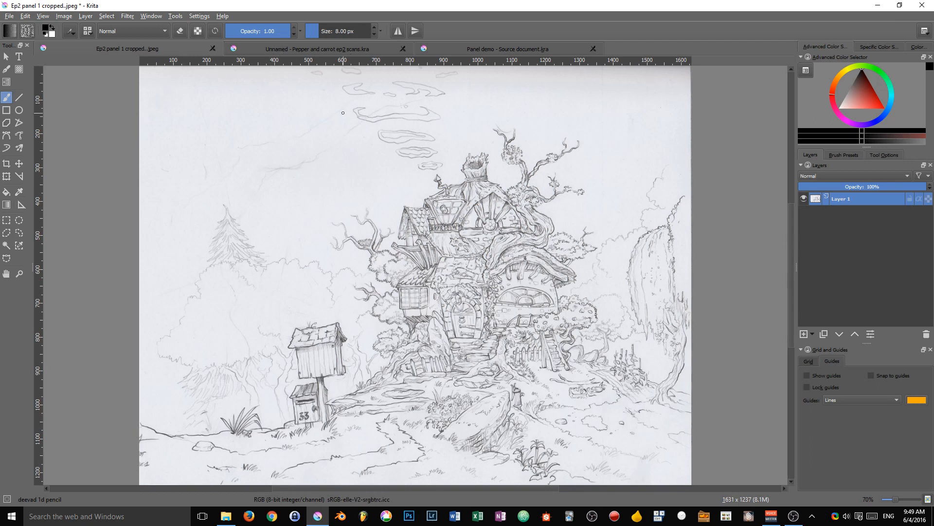
right_click(842, 198)
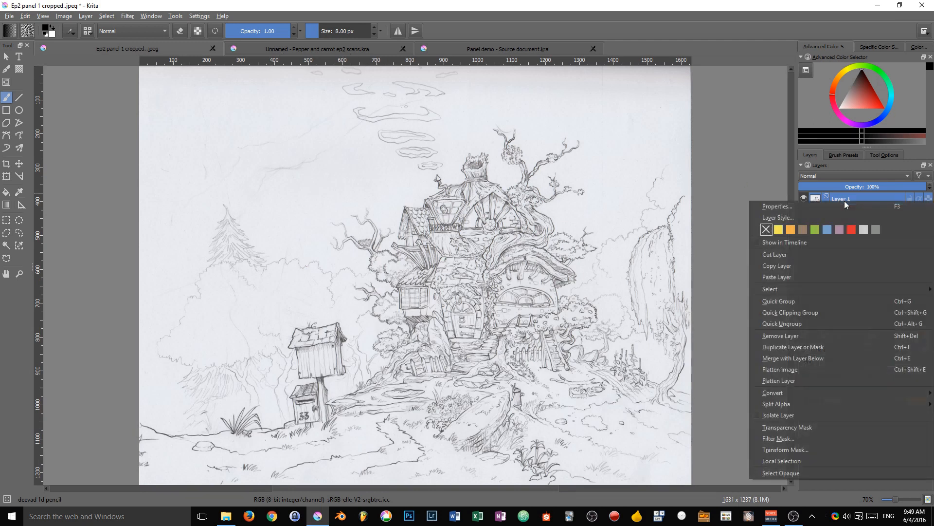
mouse_move(797, 264)
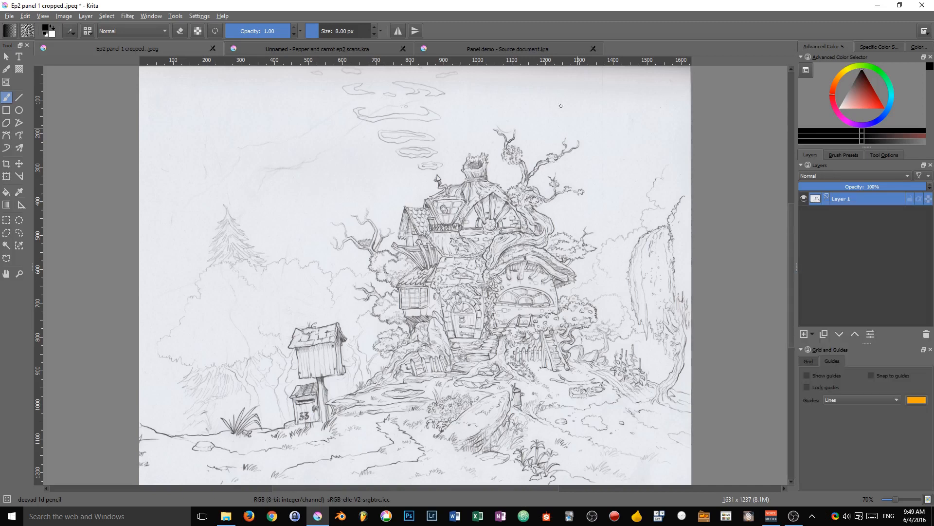
right_click(841, 199)
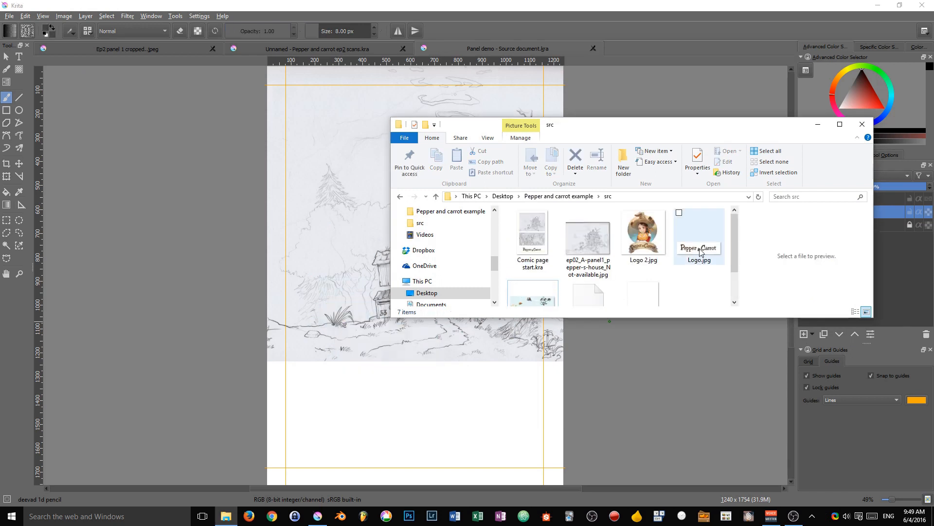
Step: Drag Logo.jpg and Logo 2.jpg onto the page as separate layers via Insert Many Layers
click(643, 233)
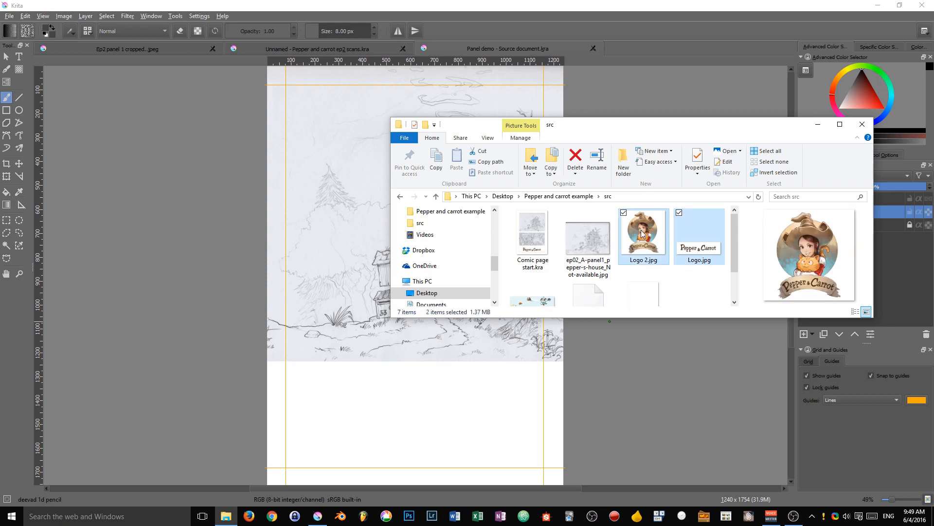
drag(643, 233, 370, 323)
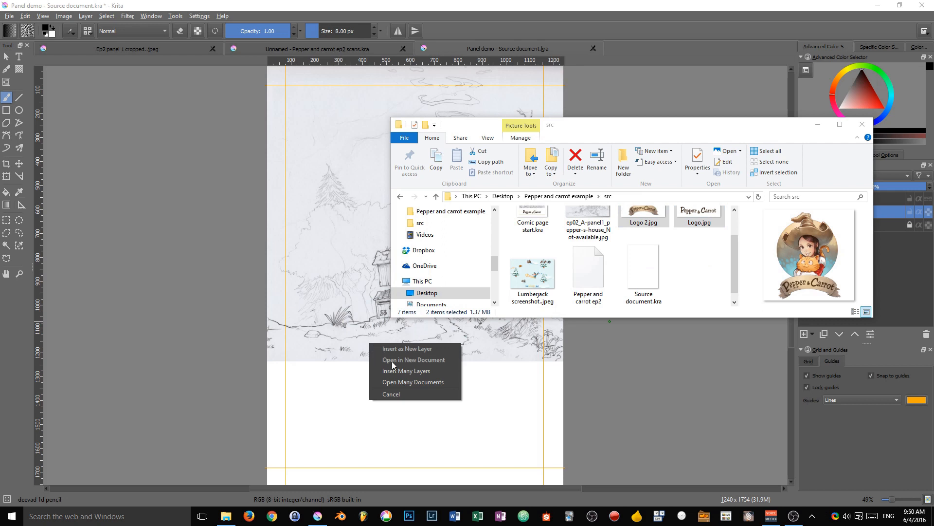
mouse_move(415, 370)
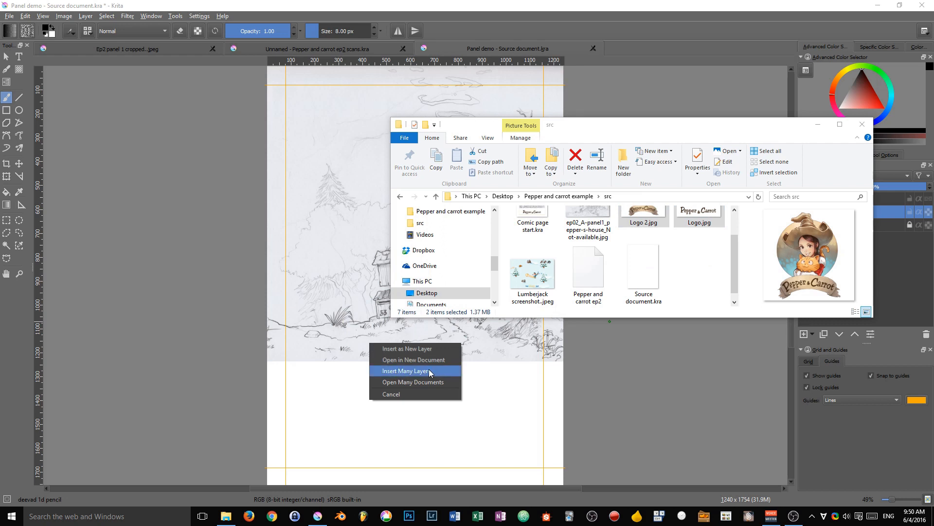
click(408, 369)
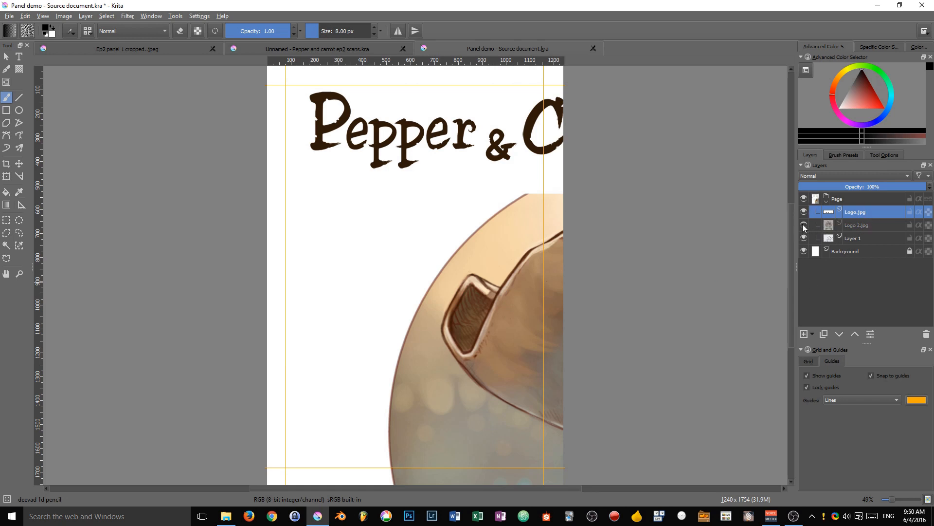
click(317, 49)
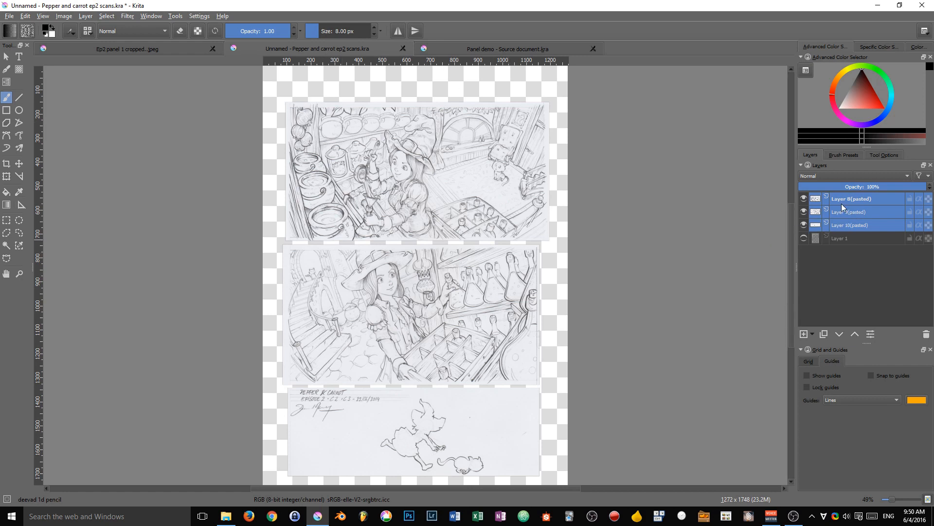
Step: Copy the three selected pasted panel layers from the ep2 scans document
right_click(852, 198)
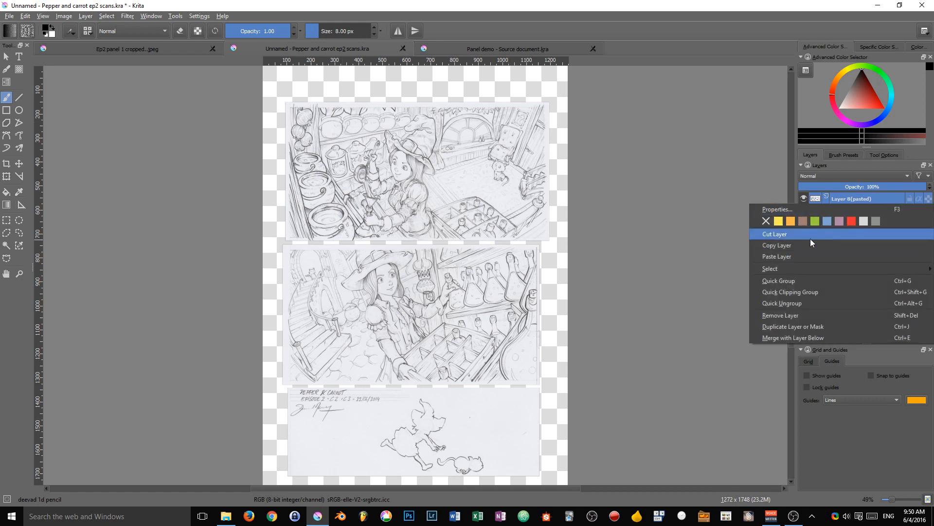
mouse_move(800, 249)
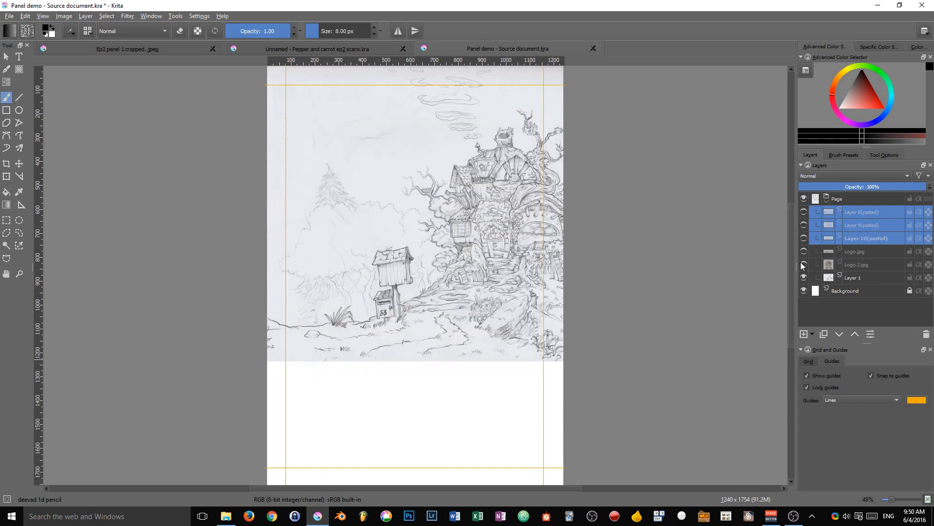
Step: With the house sketch layer selected, make the bottom and middle panel scan layers visible
click(854, 277)
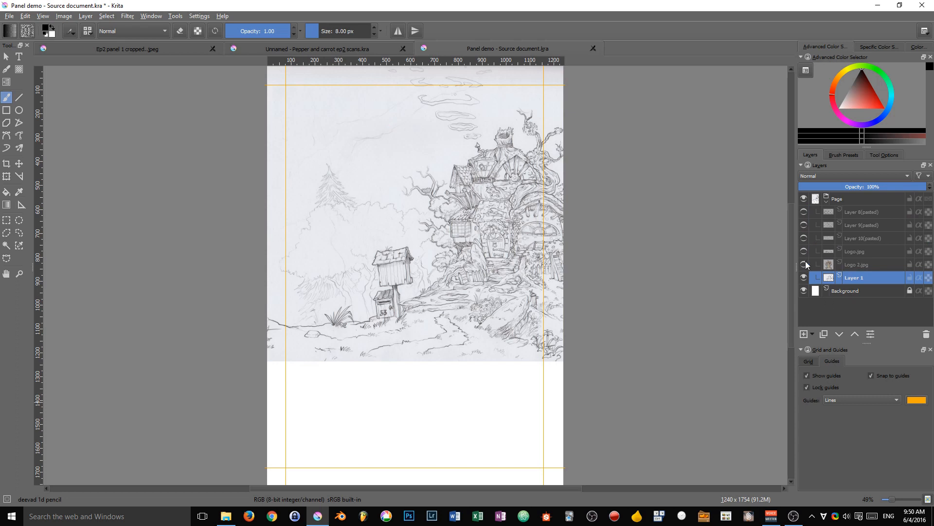
click(804, 251)
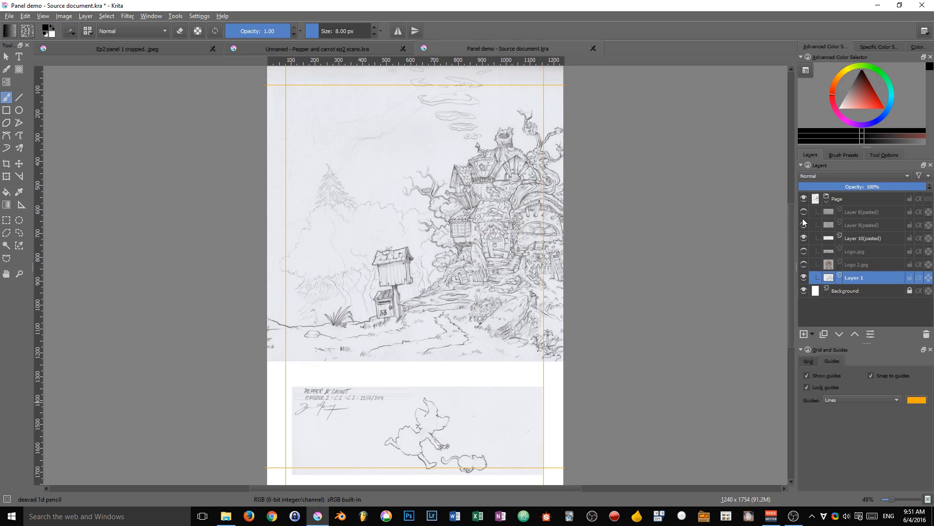
click(804, 225)
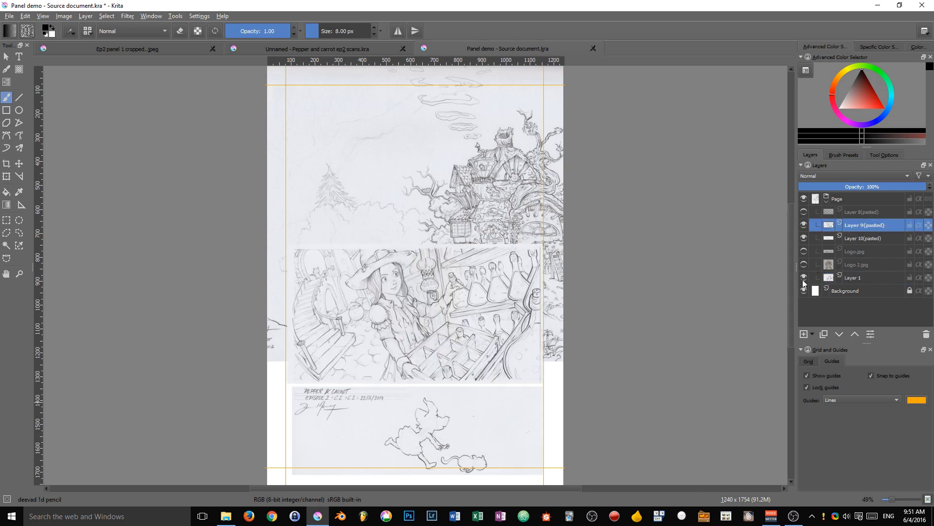